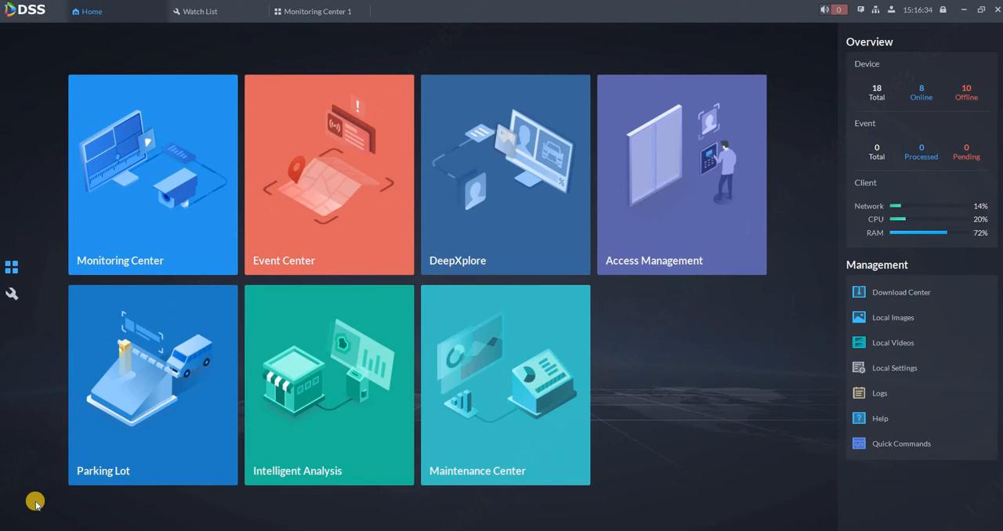
mouse_move(329, 174)
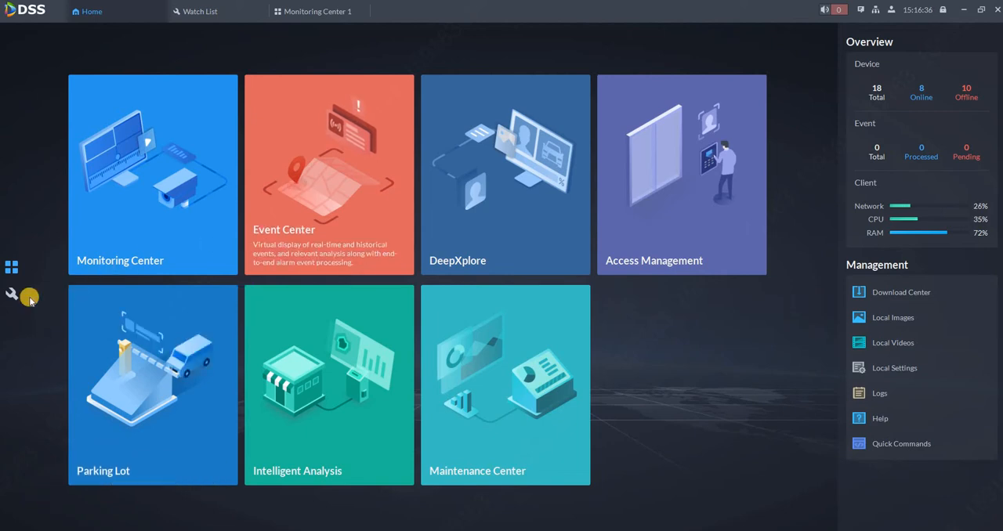
mouse_move(13, 296)
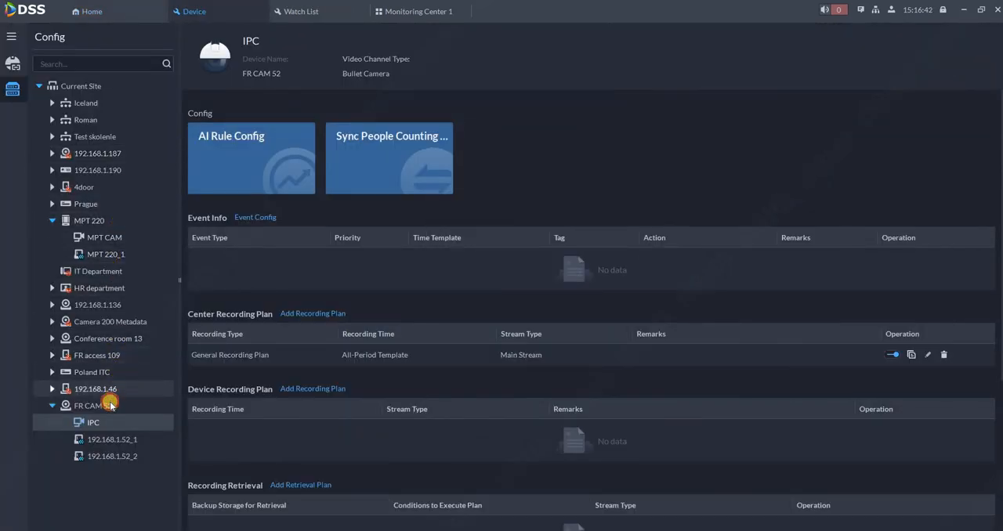
Select FR CAM 52 in the device tree and show the site's full device list
left_click(92, 406)
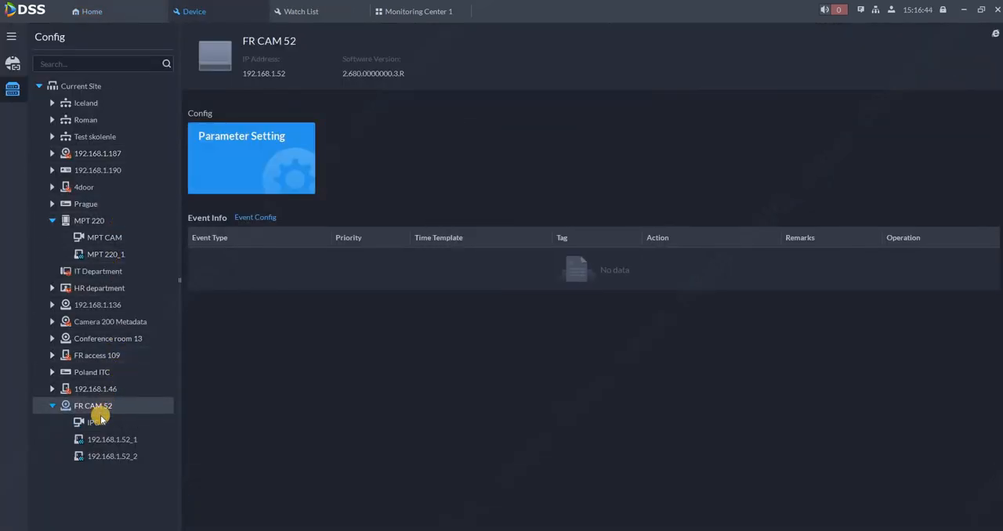
left_click(94, 422)
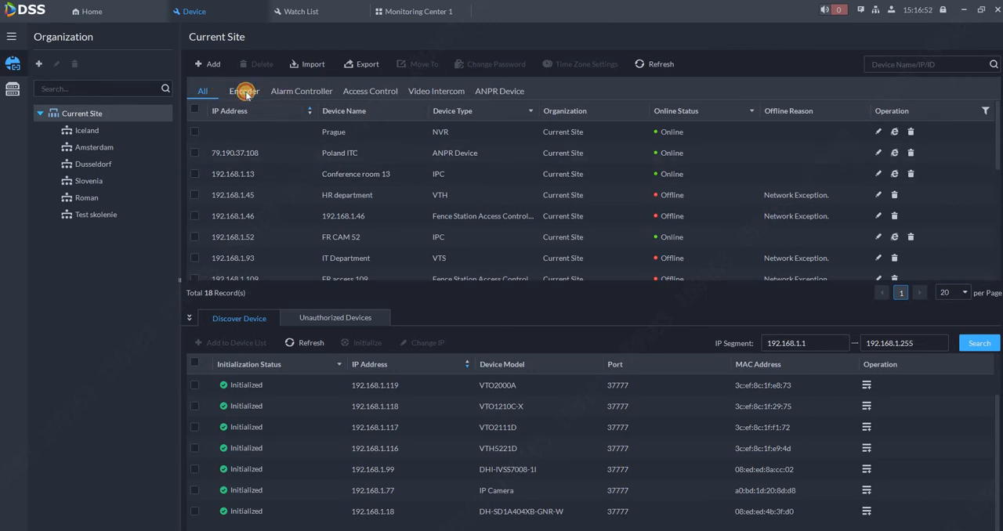
Filter to Encoder devices and edit FR CAM 52's video channel features for Face Recognition
left_click(244, 91)
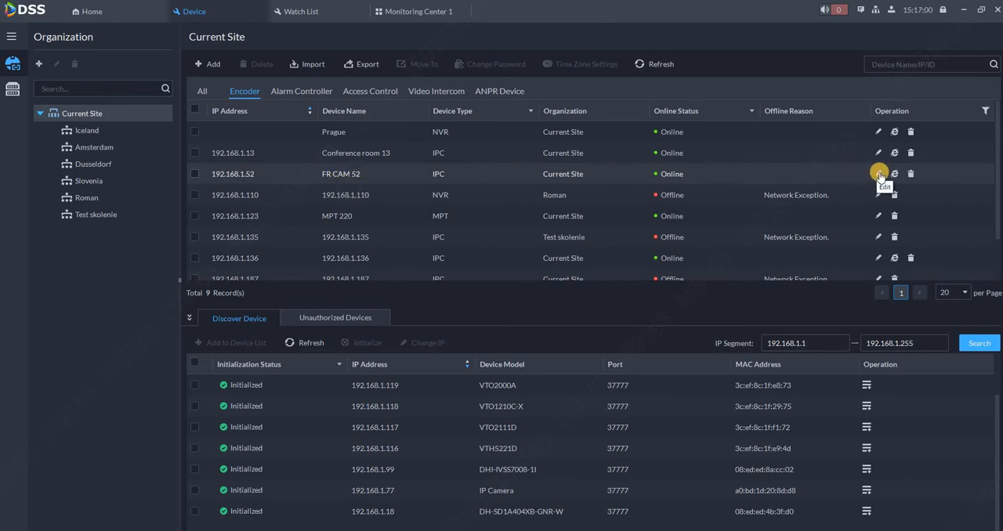
left_click(877, 173)
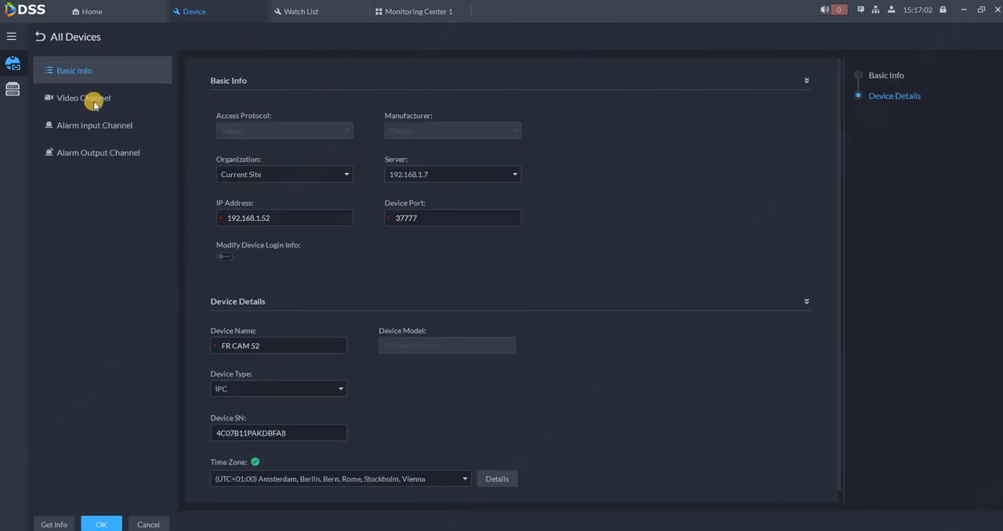
left_click(85, 97)
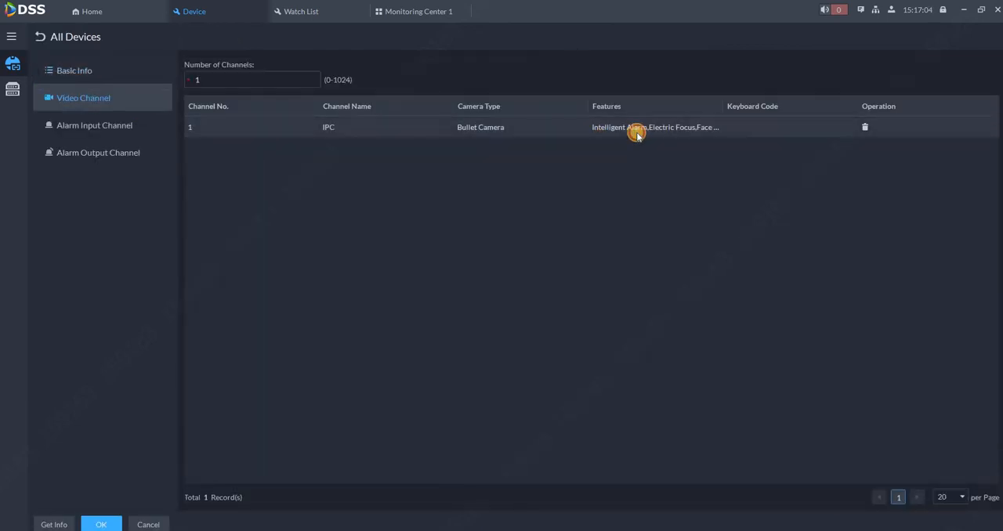
left_click(655, 127)
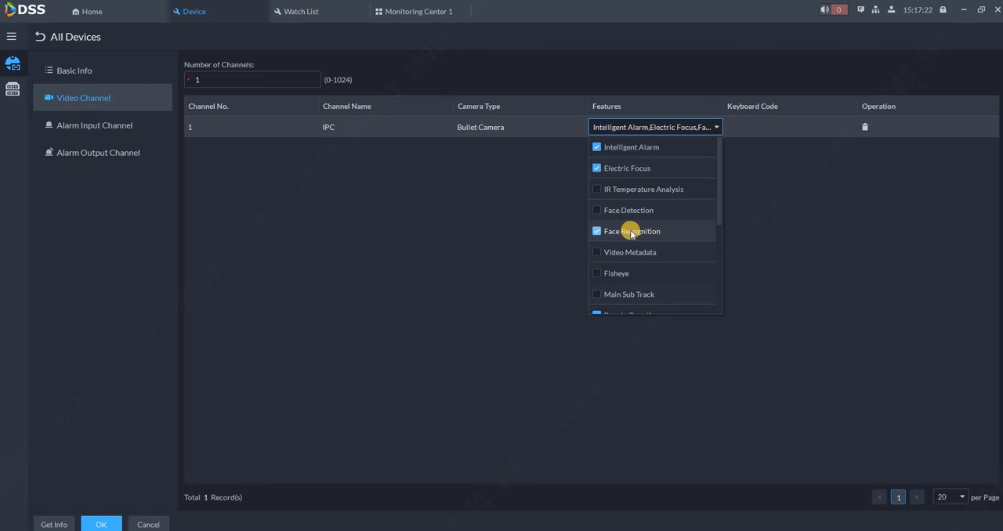
mouse_move(637, 238)
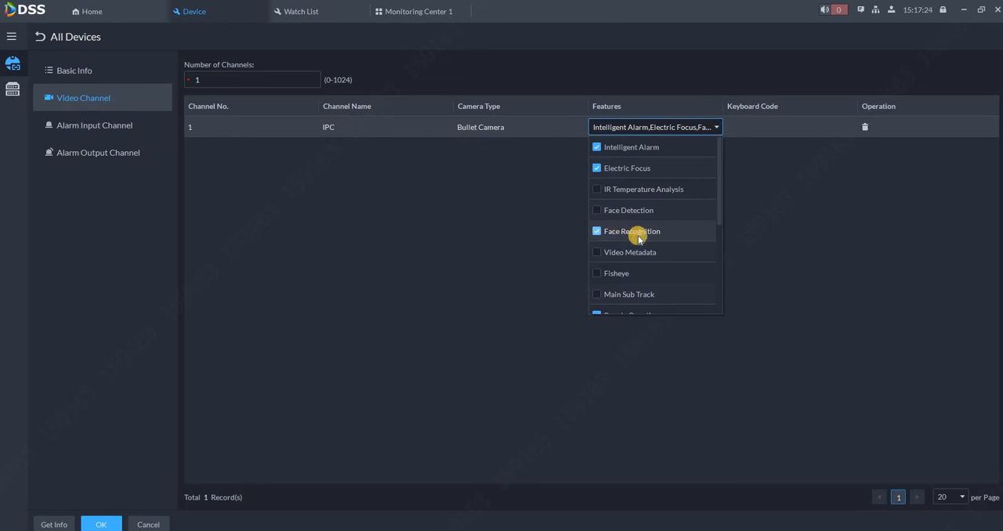
mouse_move(590, 97)
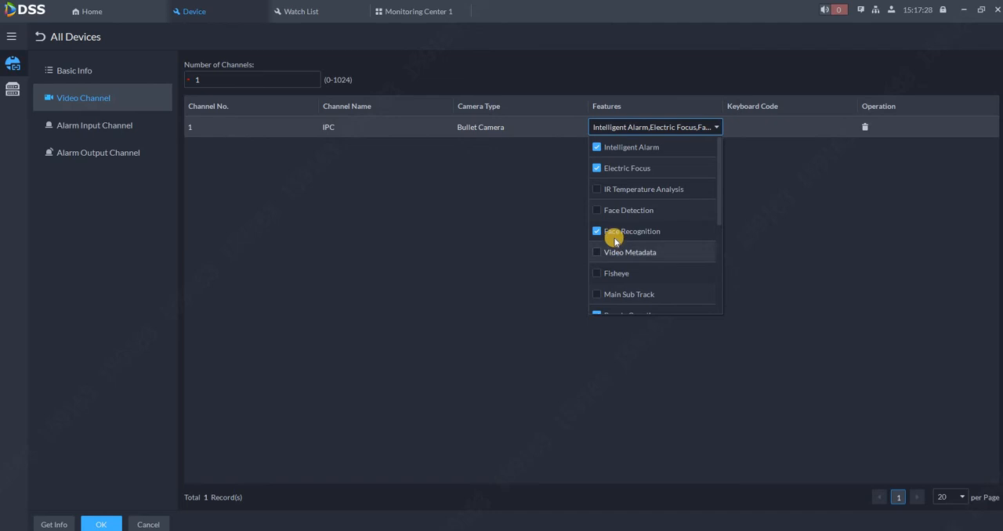
mouse_move(132, 505)
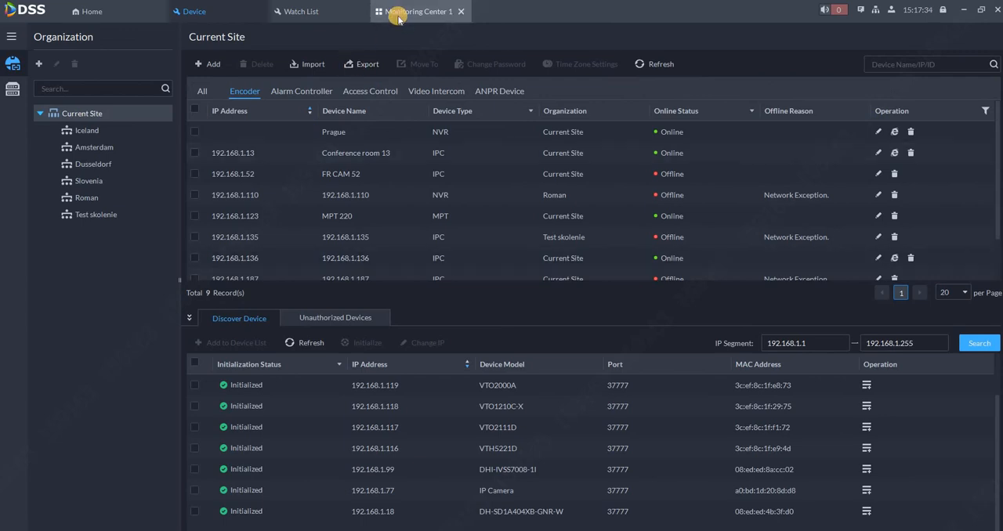
Play FR CAM 52 live in Monitoring Center with the face snapshot panel and expand the newest snapshot
left_click(417, 11)
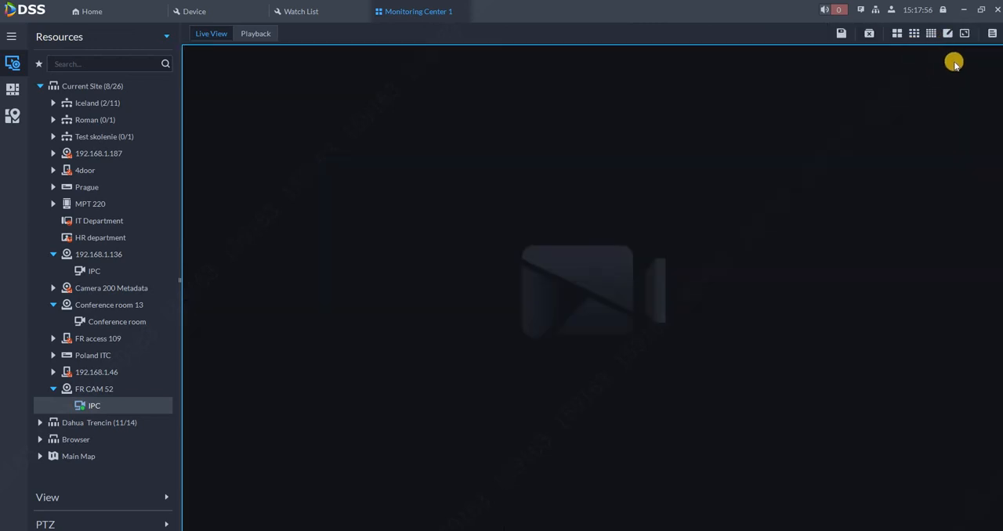
left_click(840, 33)
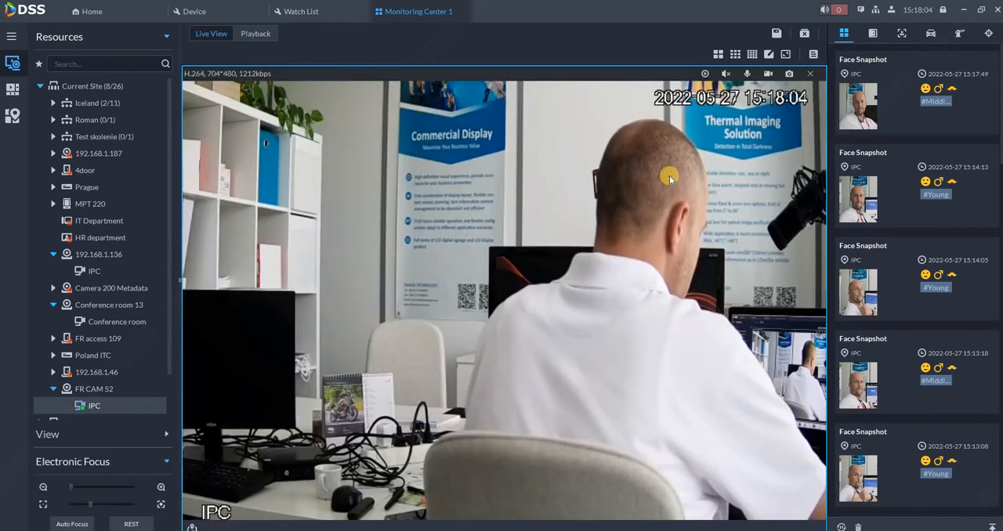
left_click(736, 53)
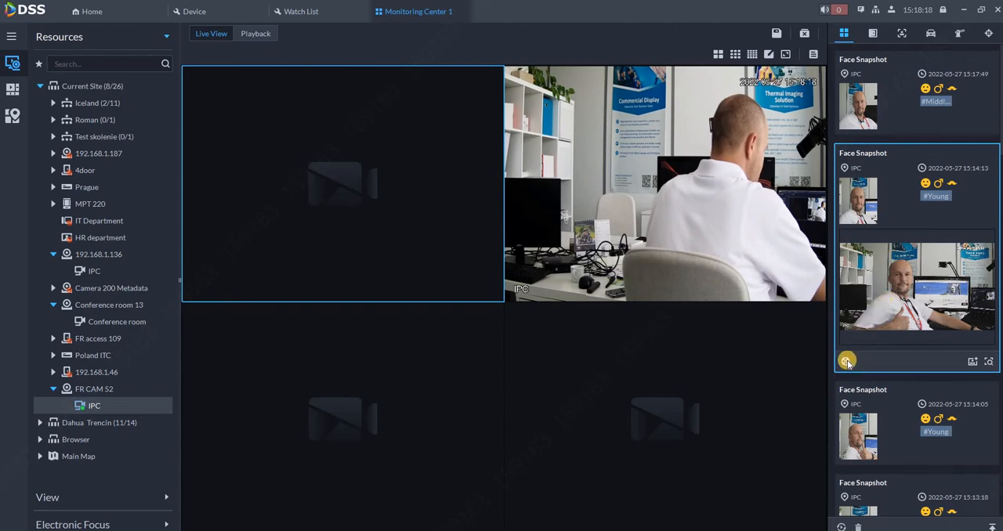
left_click(255, 33)
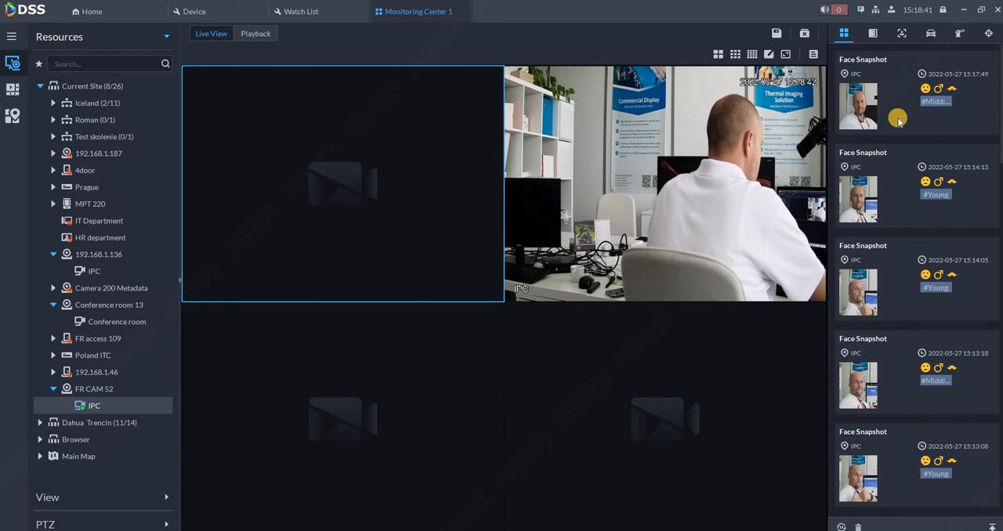
left_click(859, 106)
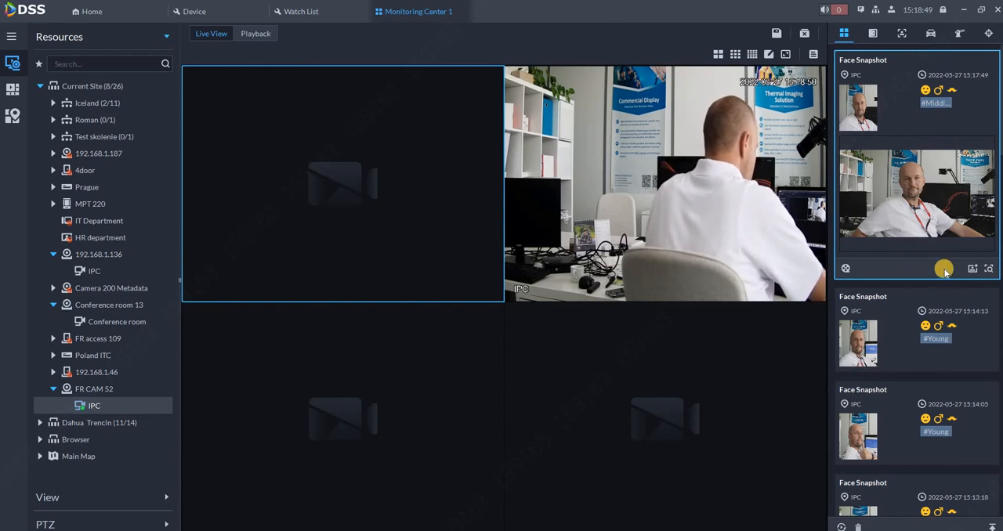
mouse_move(970, 270)
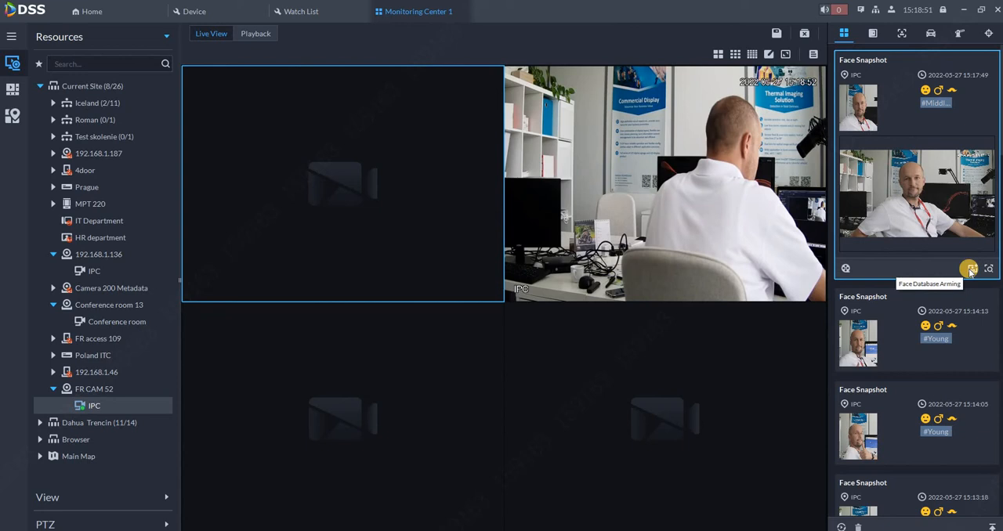
left_click(971, 269)
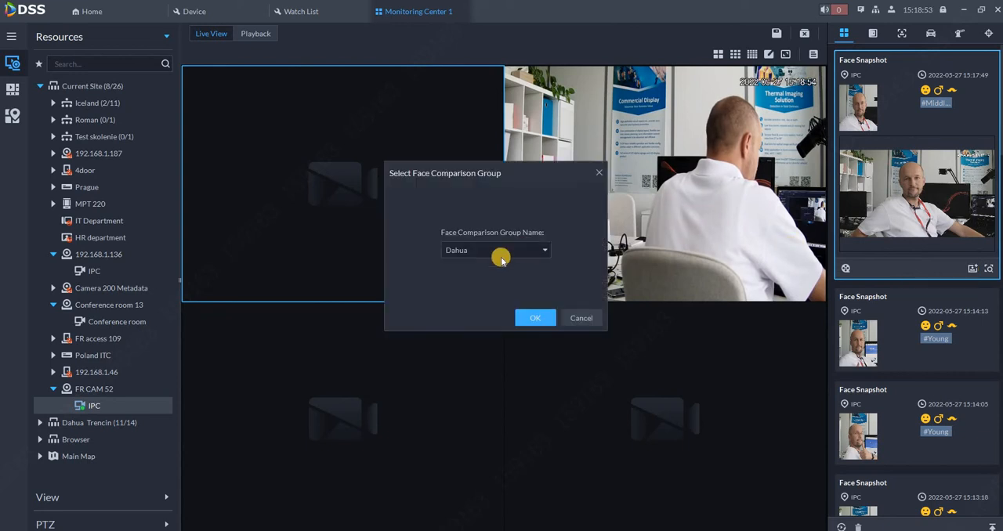
left_click(544, 250)
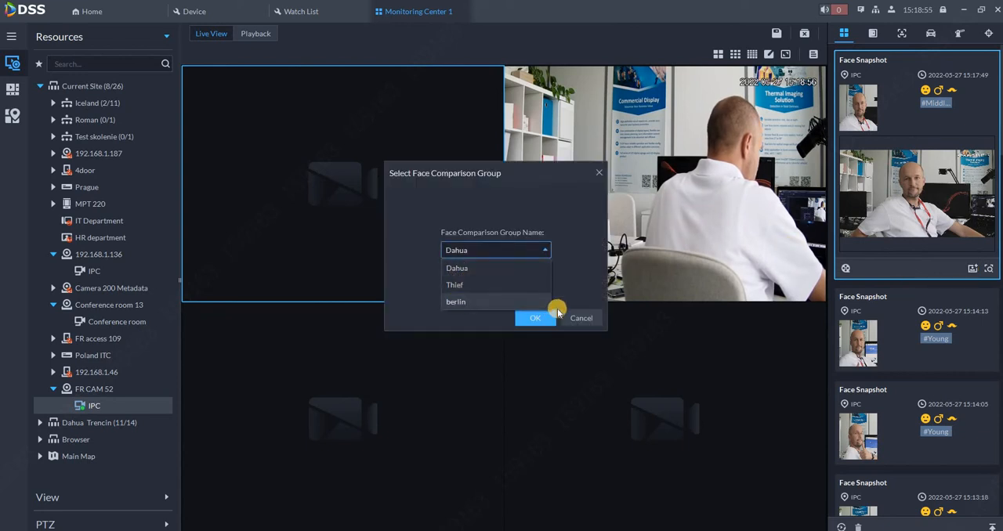
mouse_move(642, 331)
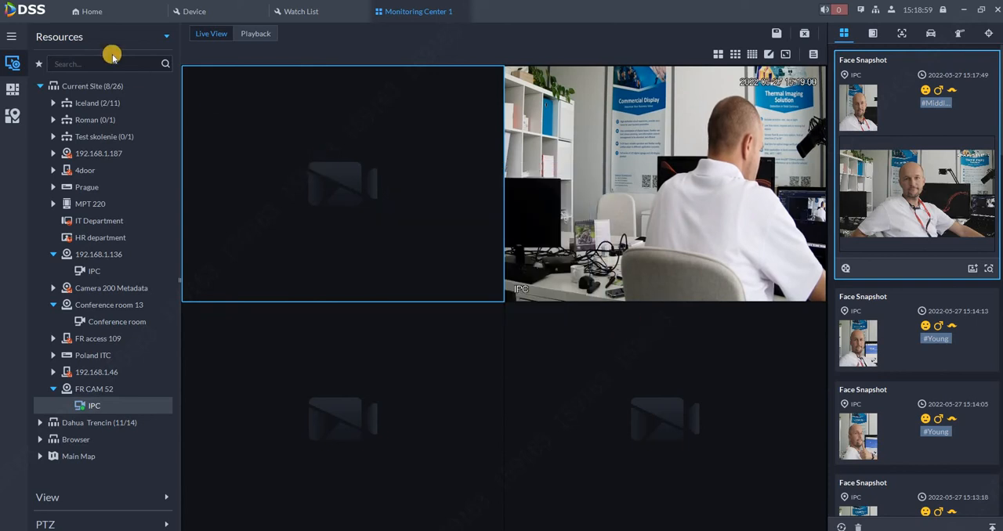
From Home > Watch List start a new face comparison group named VIP Video
left_click(87, 11)
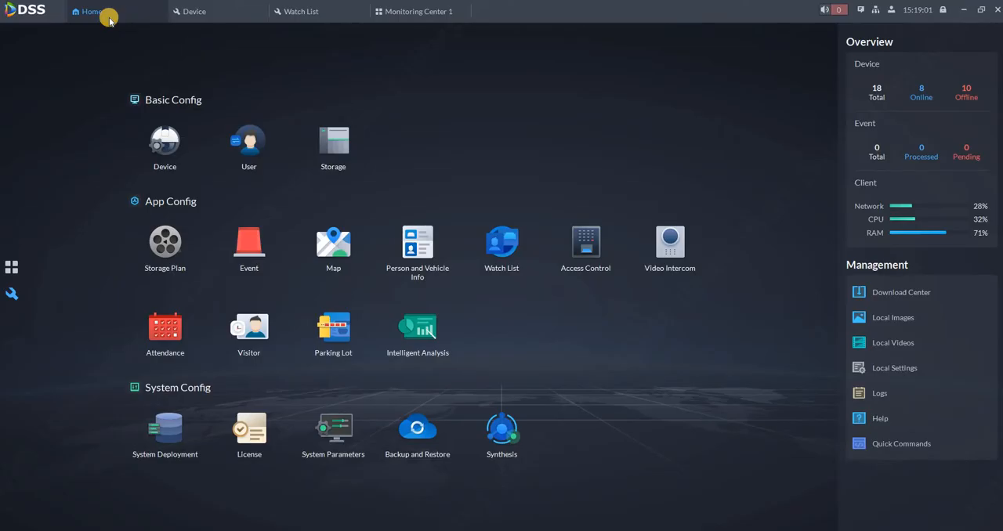
mouse_move(16, 296)
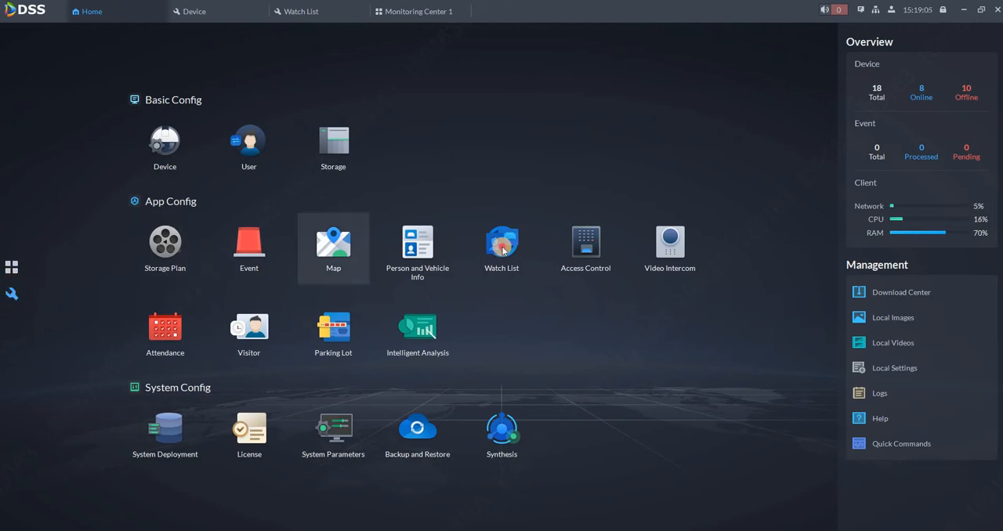
left_click(502, 243)
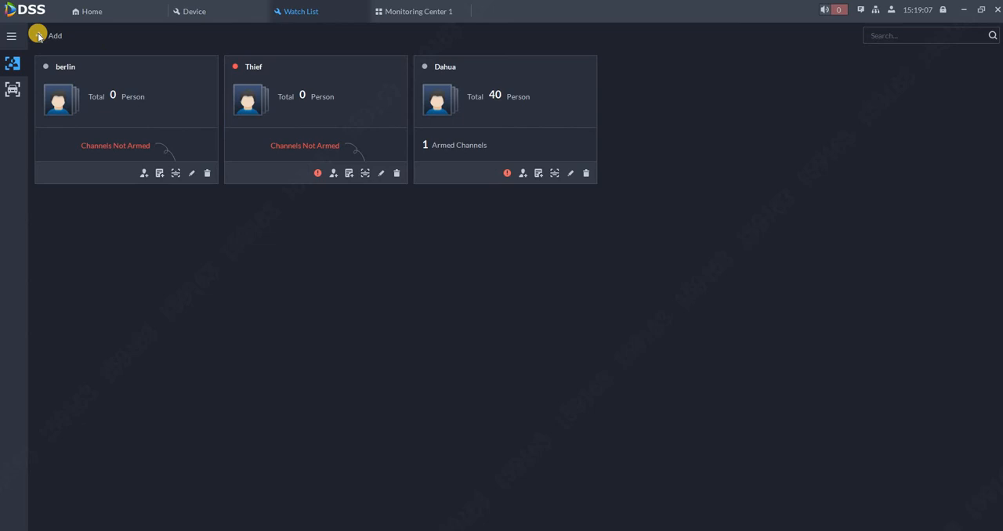
left_click(50, 36)
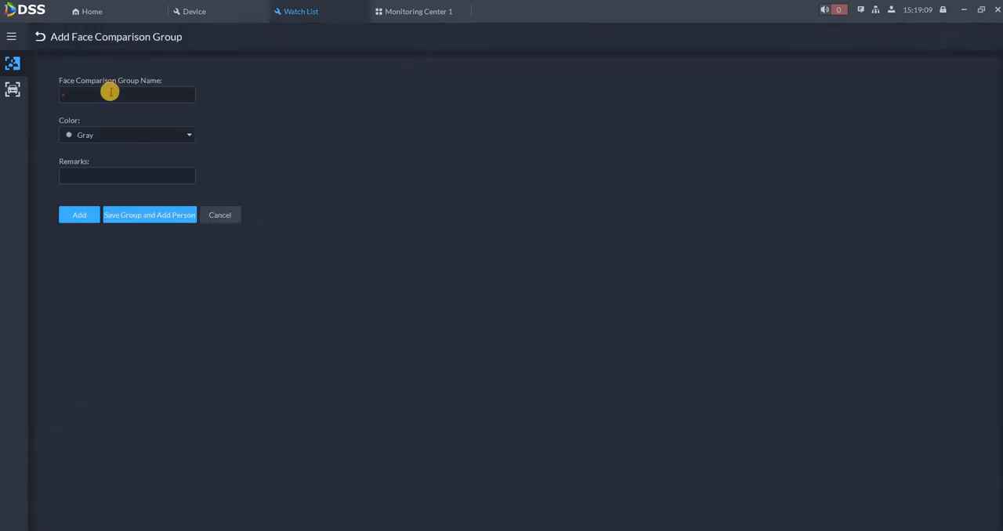
left_click(127, 94)
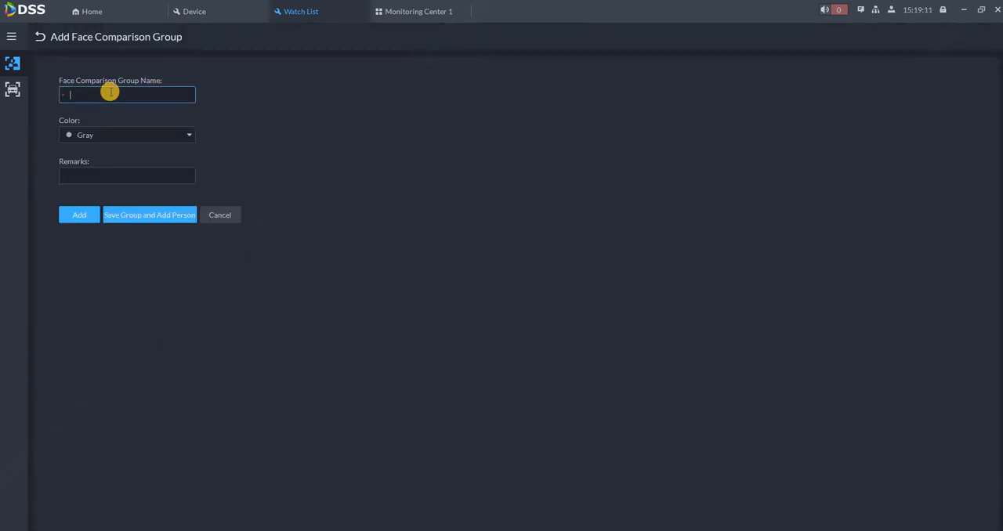
type("VIP V")
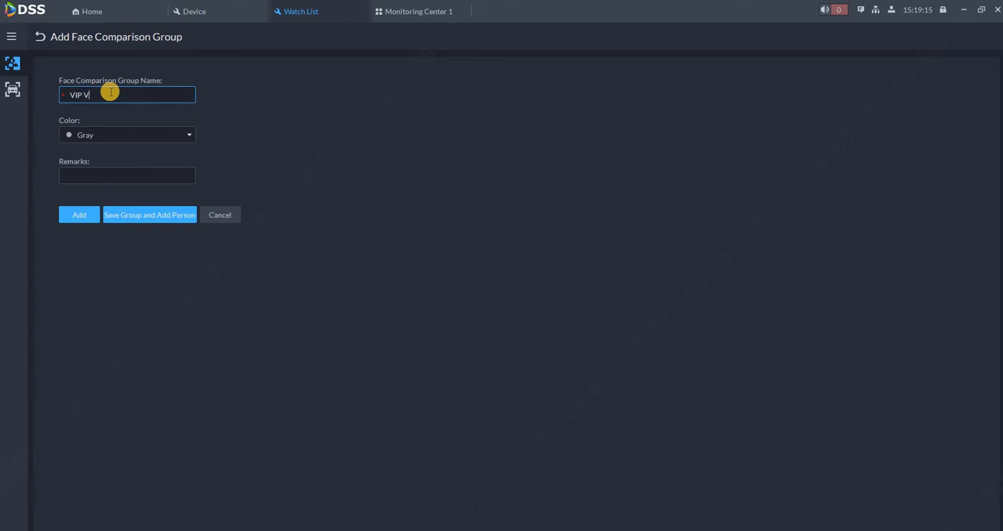
type("ideo")
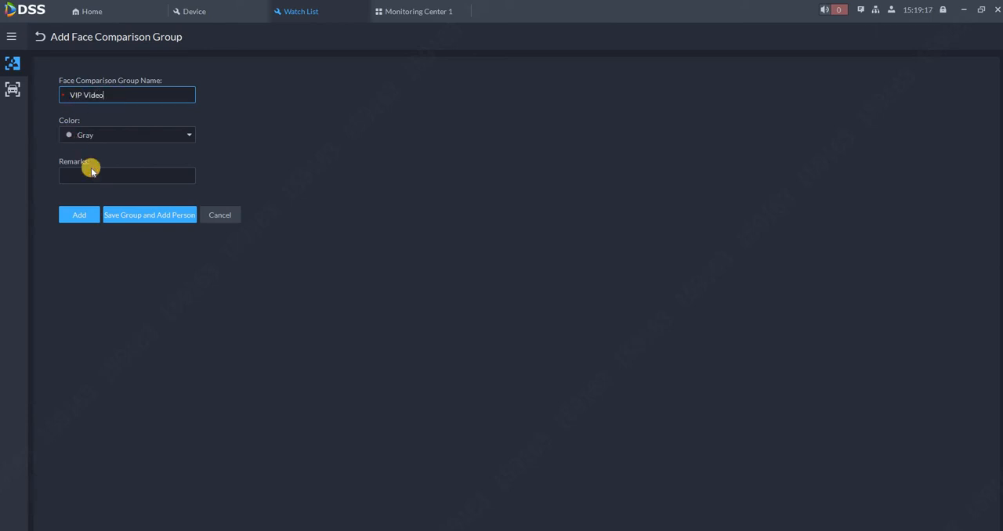
Set the group colour to Yellow and add the VIP Video group
left_click(188, 134)
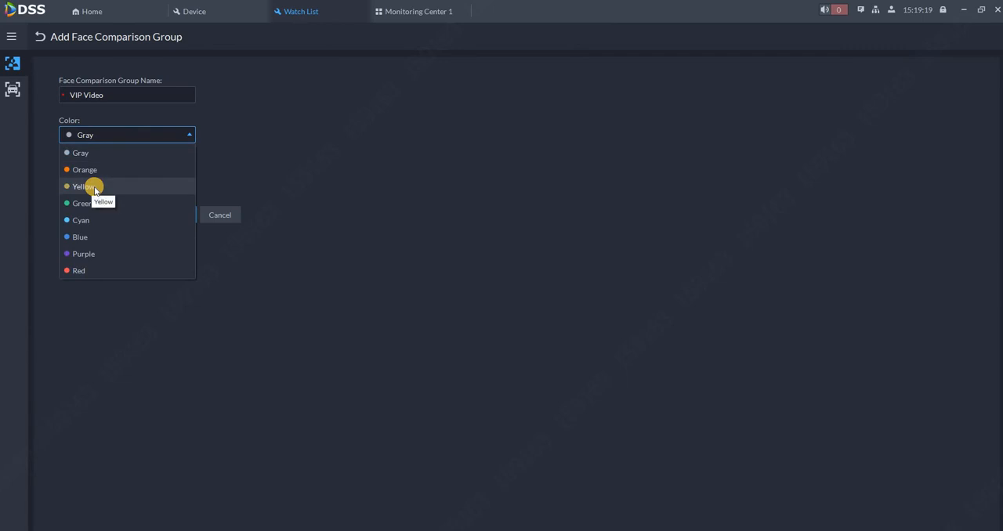
left_click(82, 186)
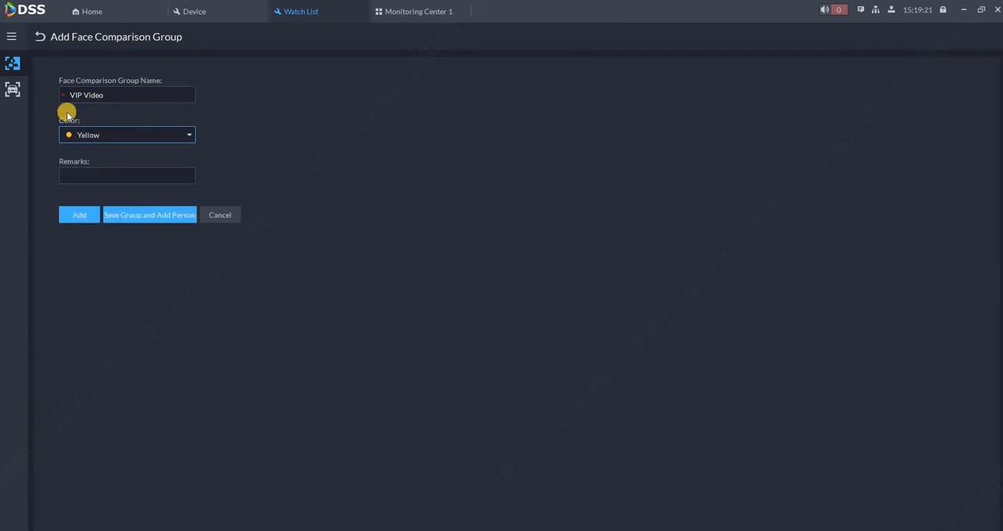
left_click(79, 214)
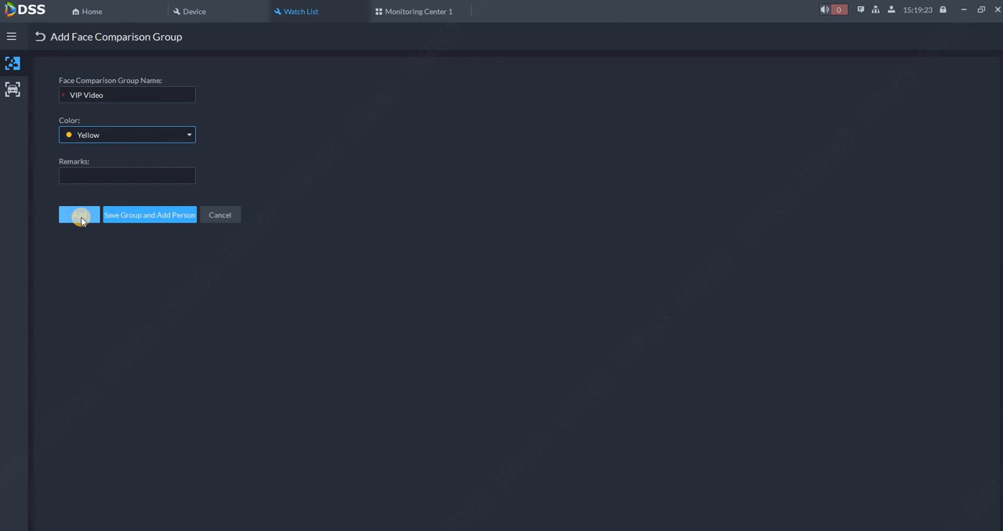
left_click(78, 214)
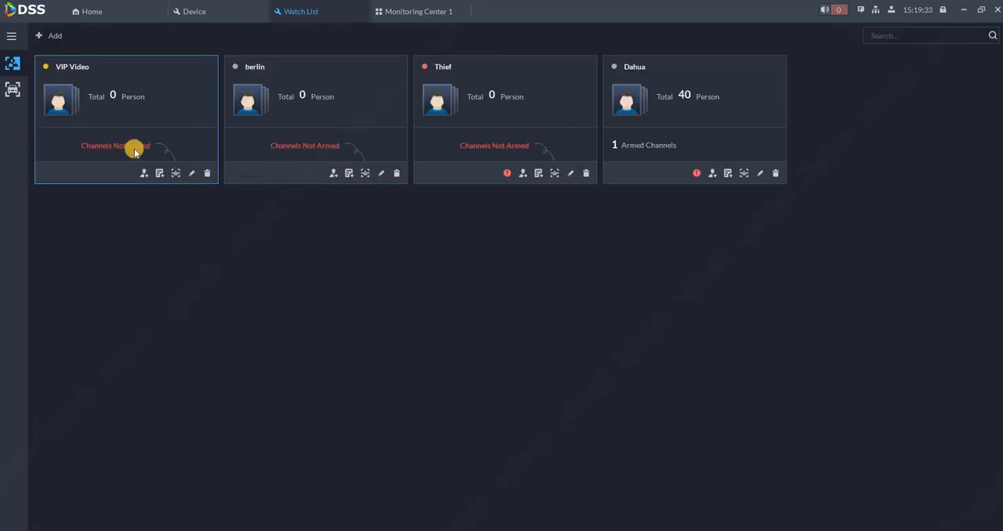
mouse_move(101, 95)
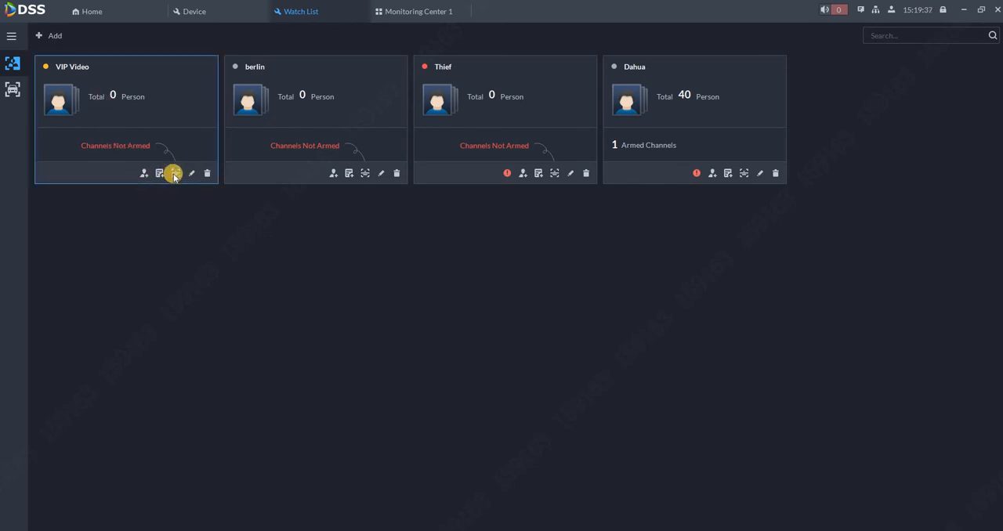
mouse_move(173, 172)
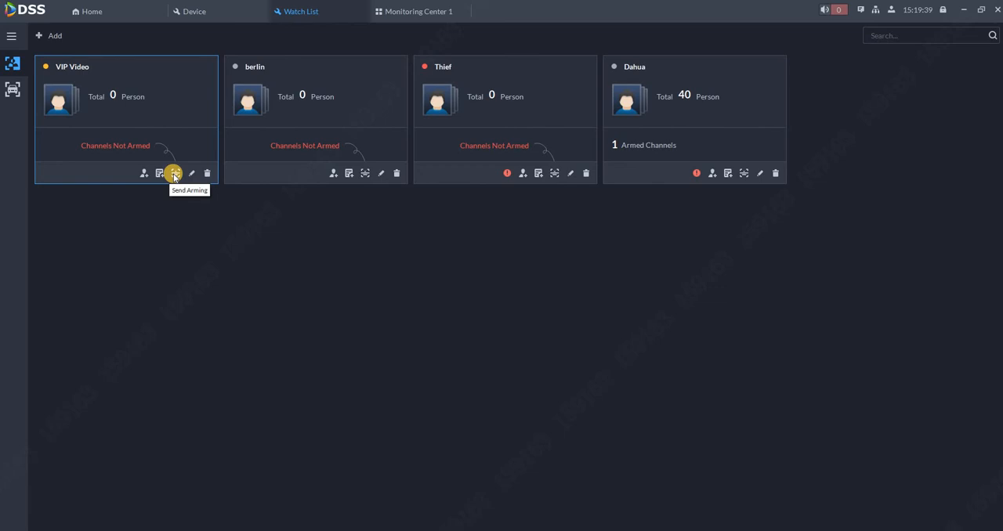
Send the VIP Video group to FR CAM 52 only (not Conference room 13) and proceed to arming
left_click(160, 173)
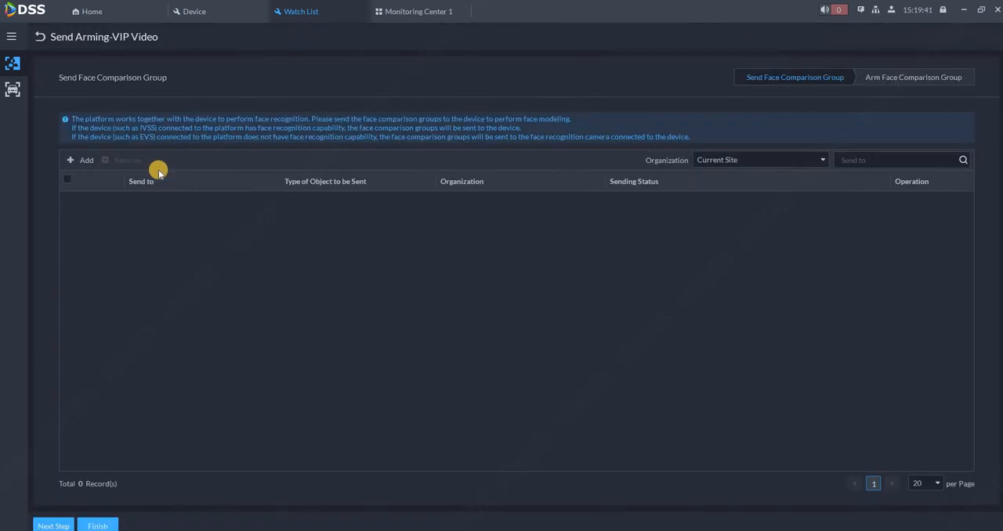
left_click(82, 160)
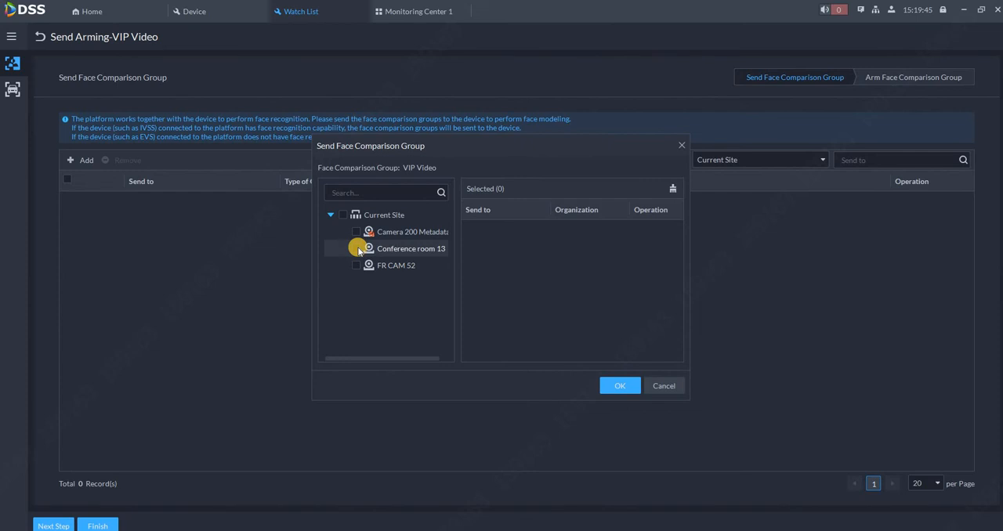
left_click(357, 247)
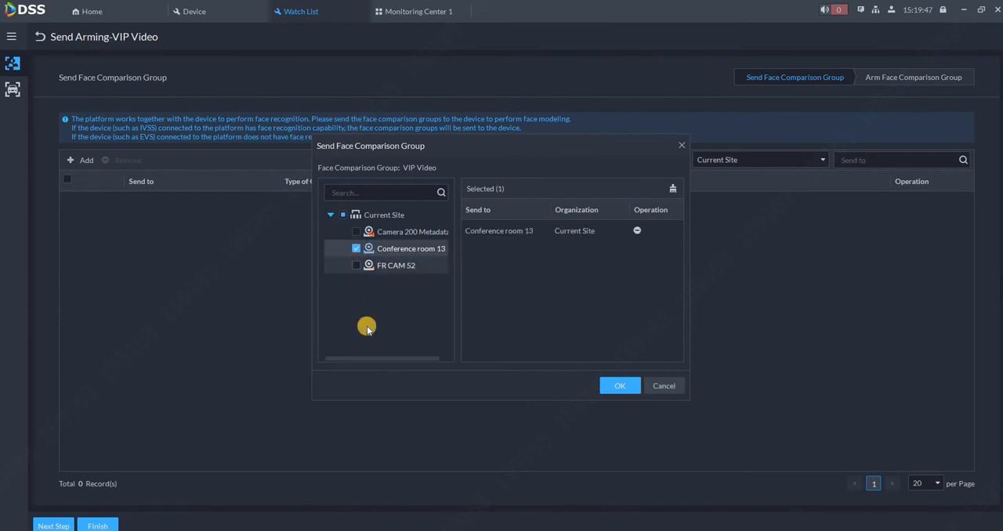
left_click(357, 265)
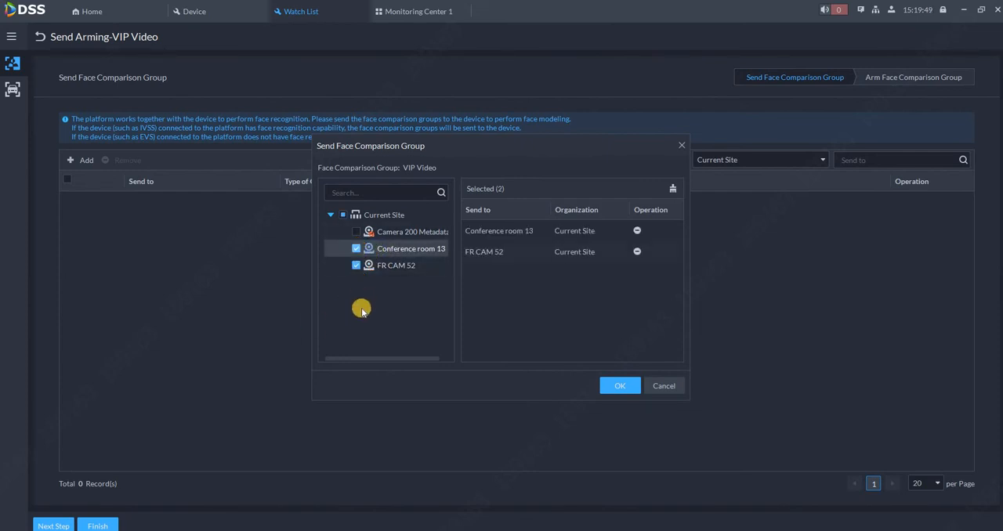
left_click(356, 248)
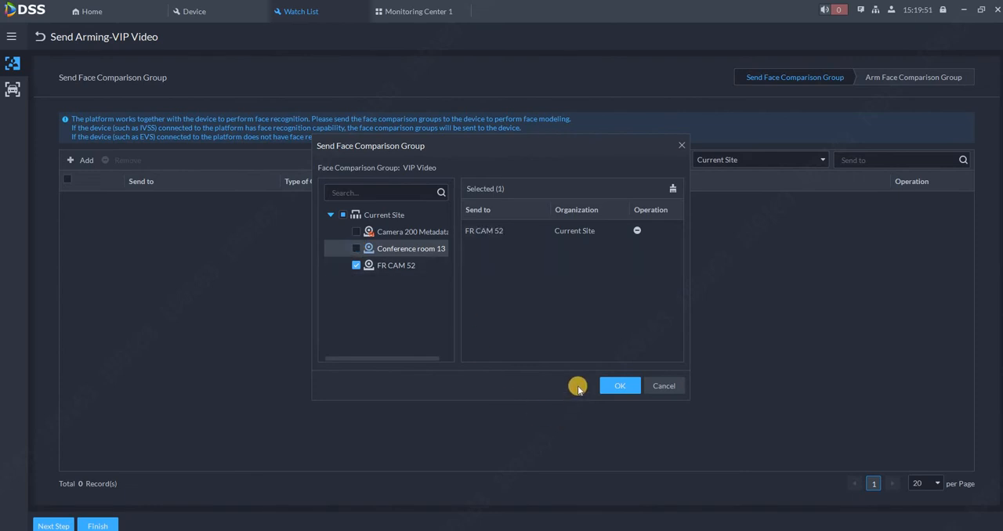
mouse_move(619, 386)
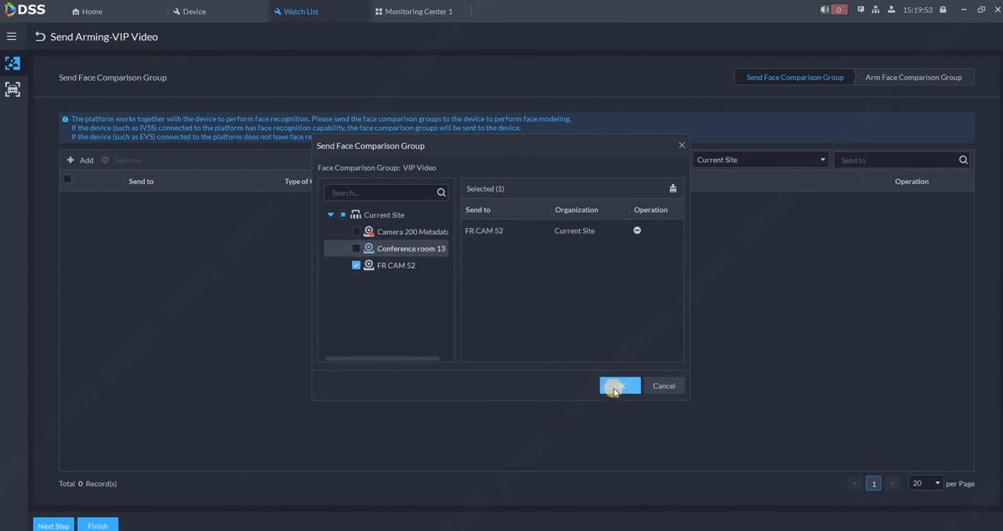
left_click(619, 386)
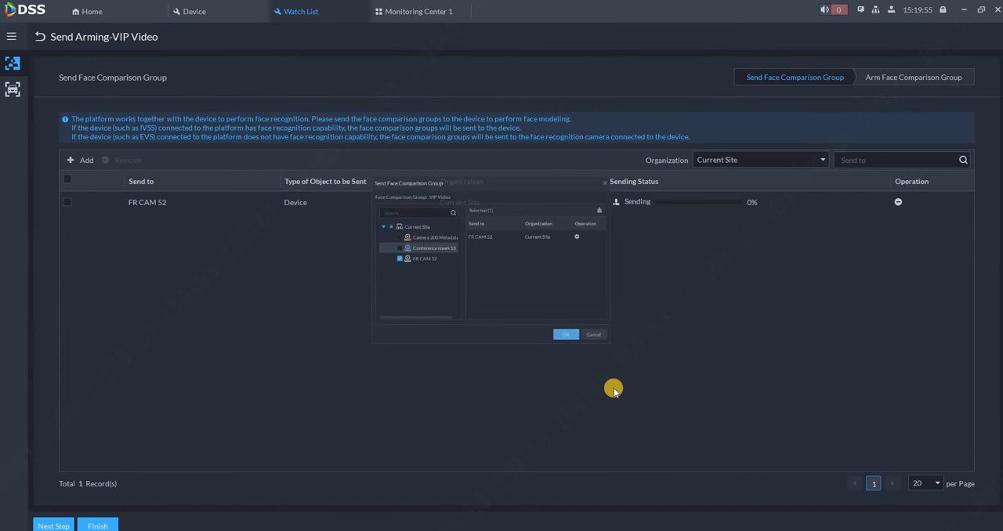
left_click(566, 336)
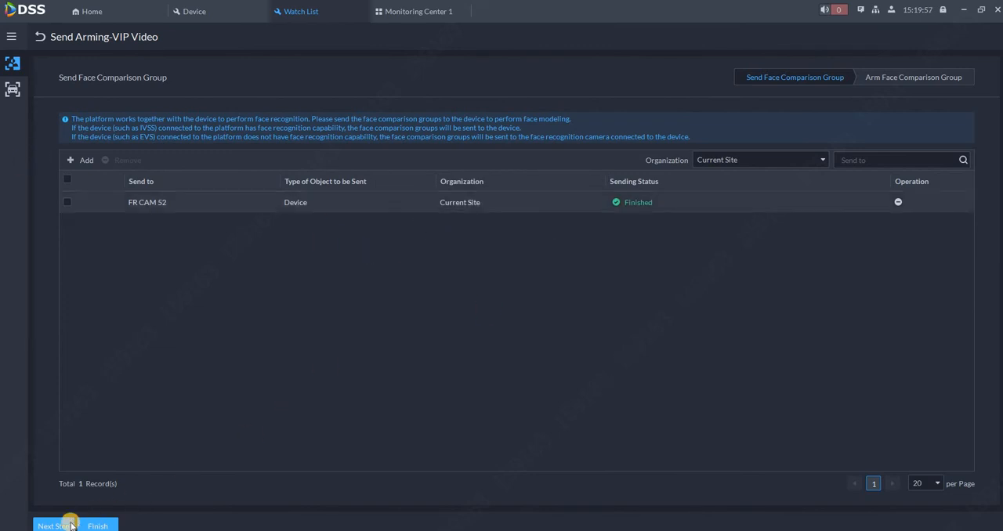
mouse_move(42, 387)
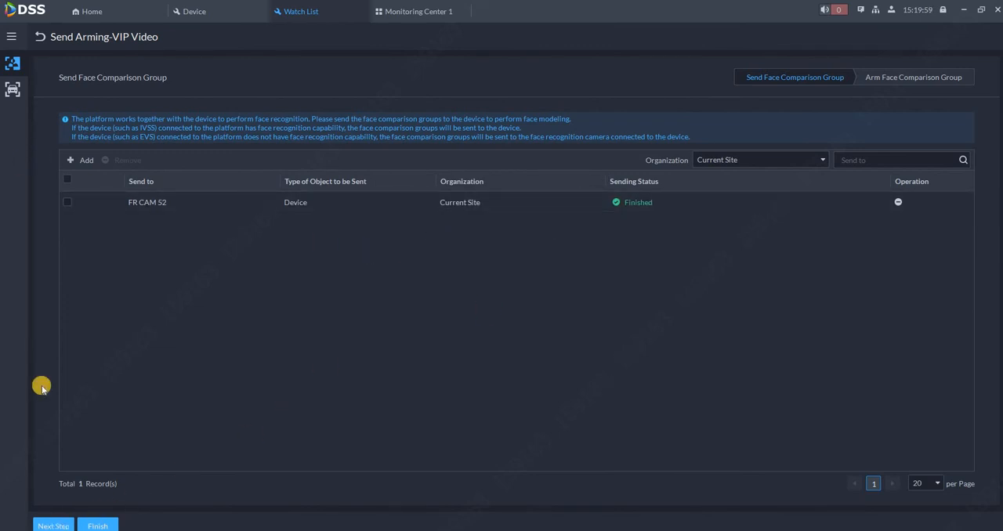
Arm VIP Video on FR CAM 52's IPC channel at similarity 80 and finish
left_click(912, 77)
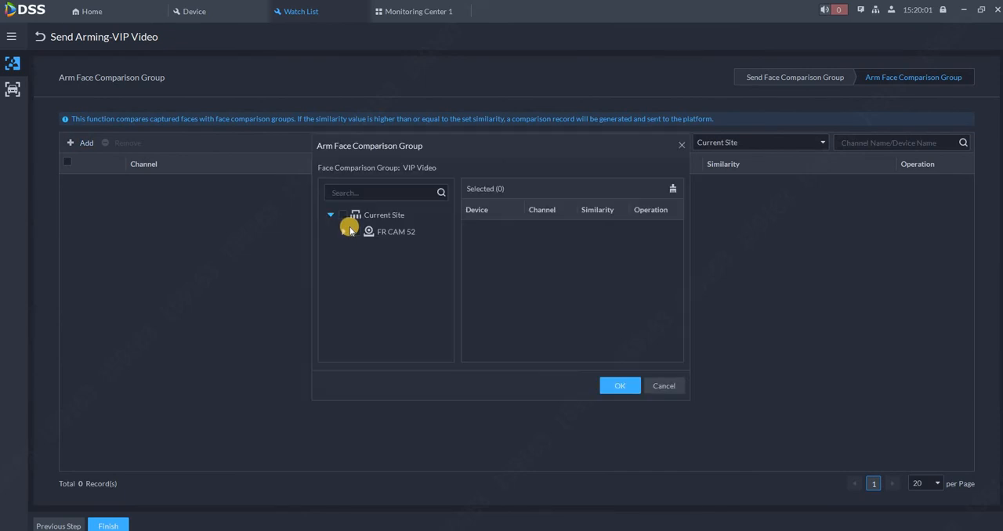
left_click(356, 232)
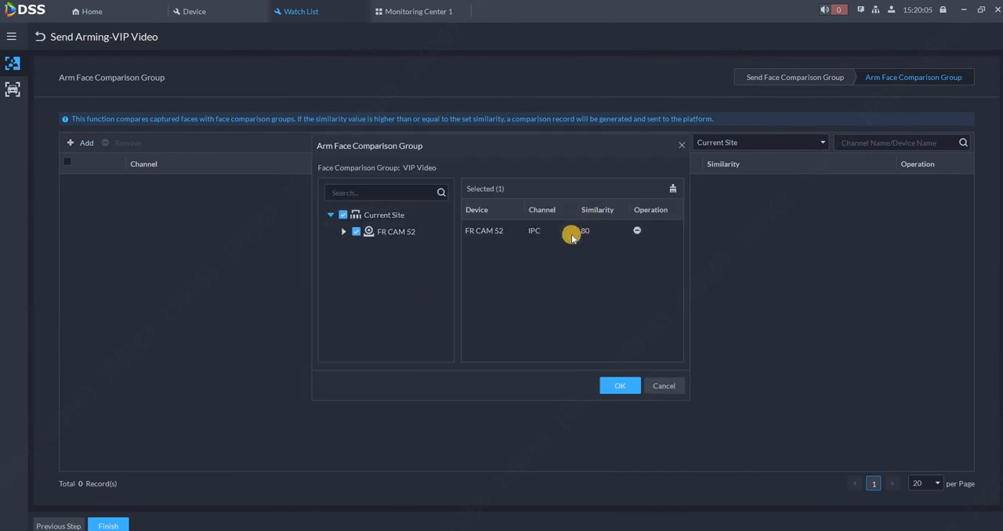
mouse_move(609, 323)
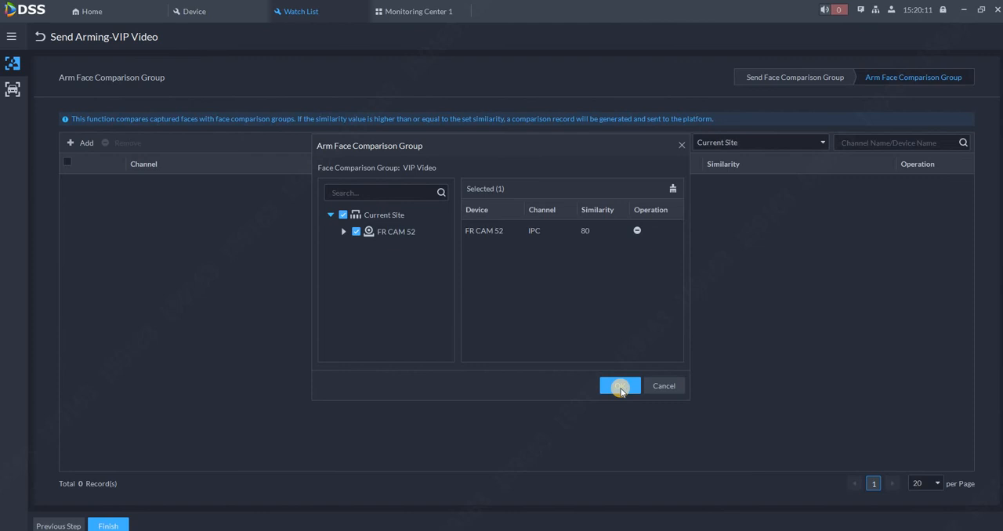
left_click(621, 385)
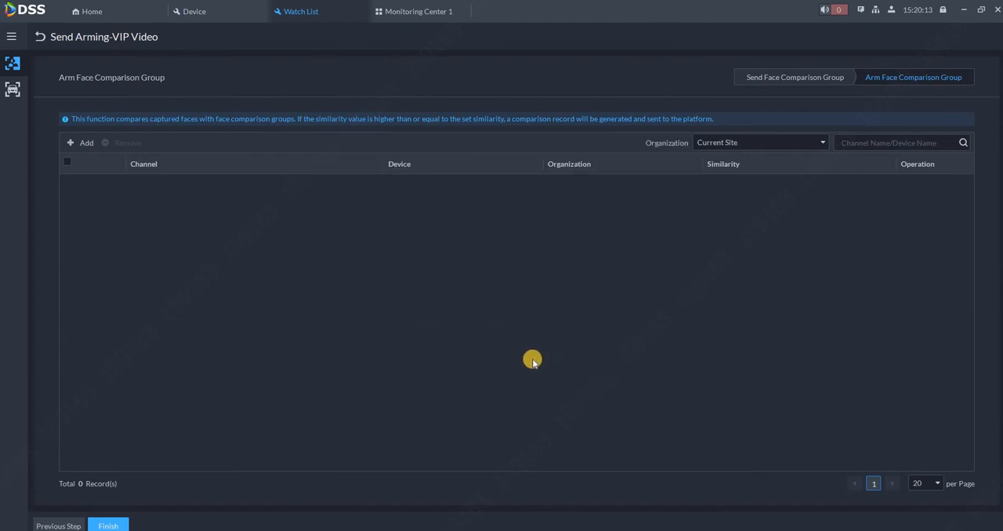
left_click(82, 142)
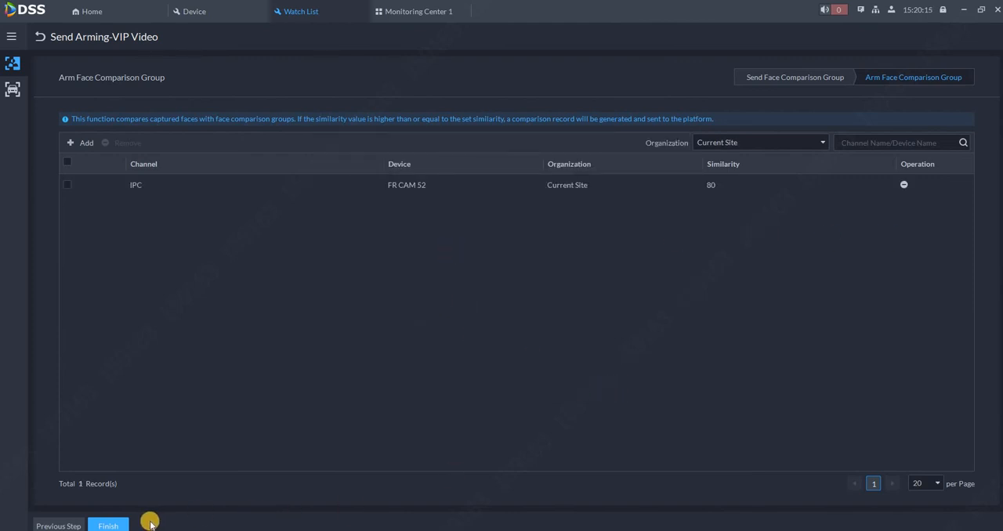
left_click(109, 526)
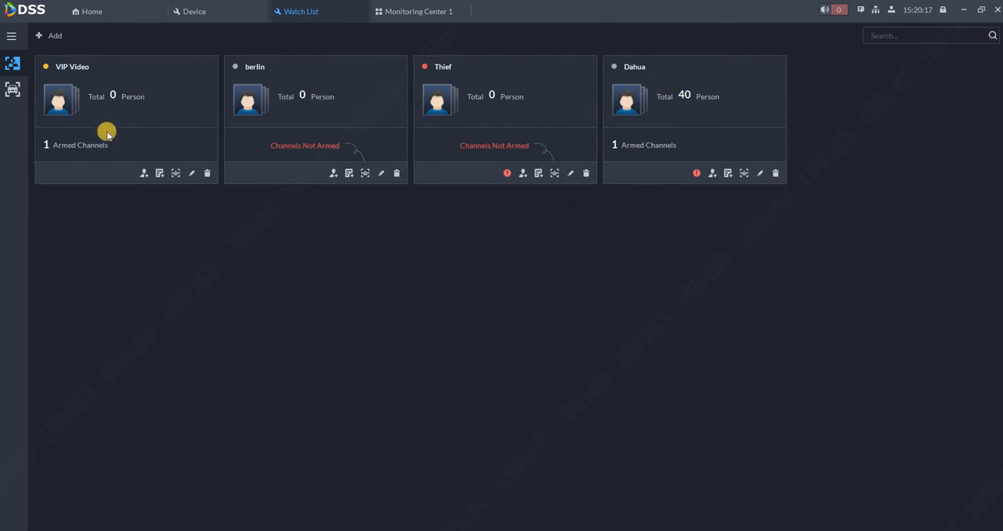
mouse_move(113, 99)
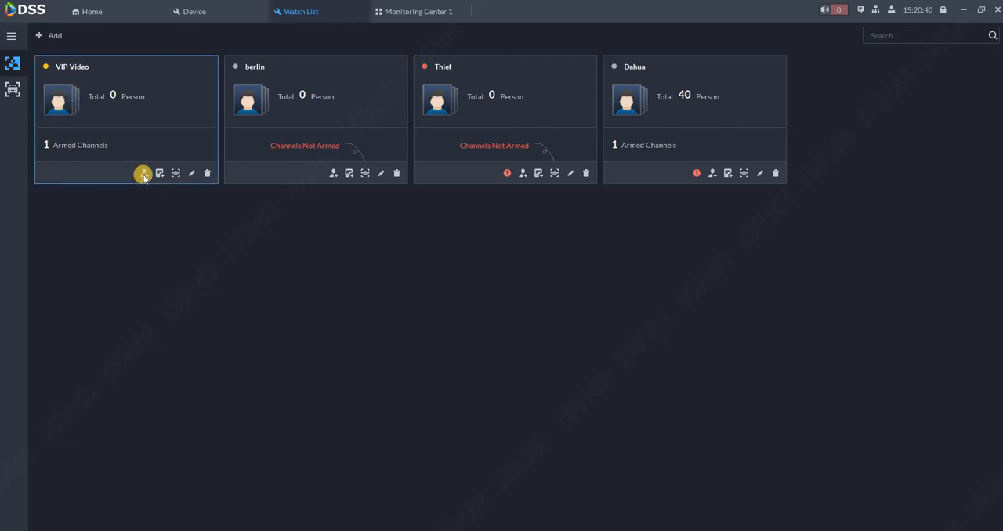
Start adding a person manually to VIP Video, then cancel it
left_click(145, 172)
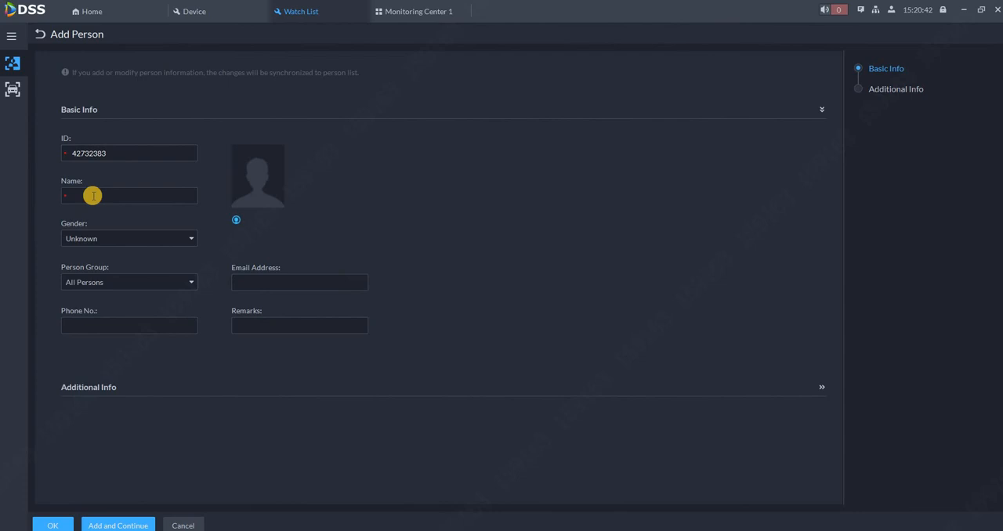
left_click(129, 195)
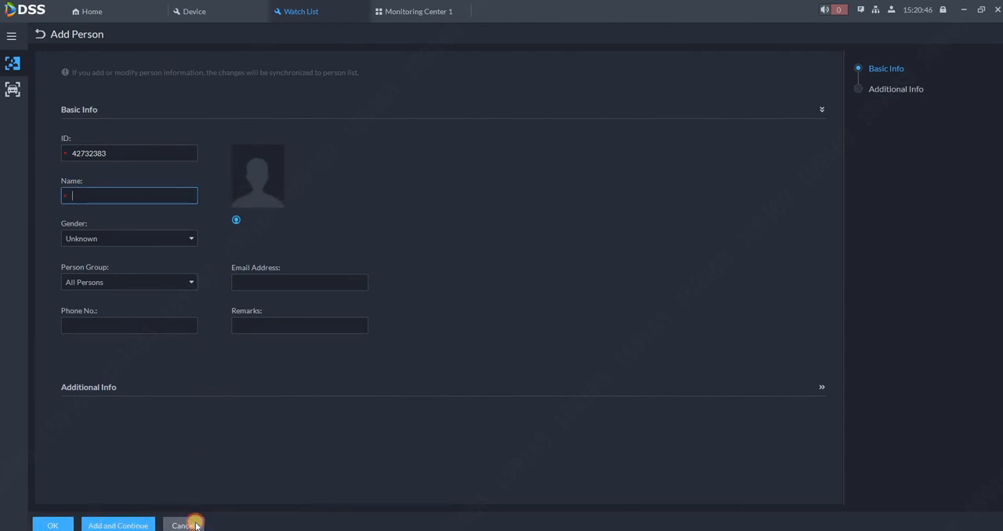
left_click(184, 527)
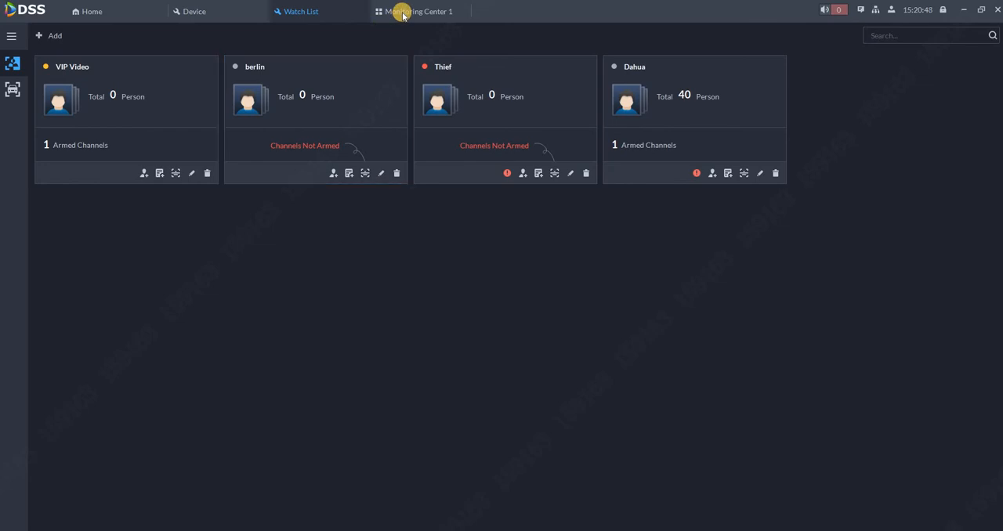
In Monitoring Center send a face snapshot to Face Database Arming with VIP Video as target group
left_click(417, 11)
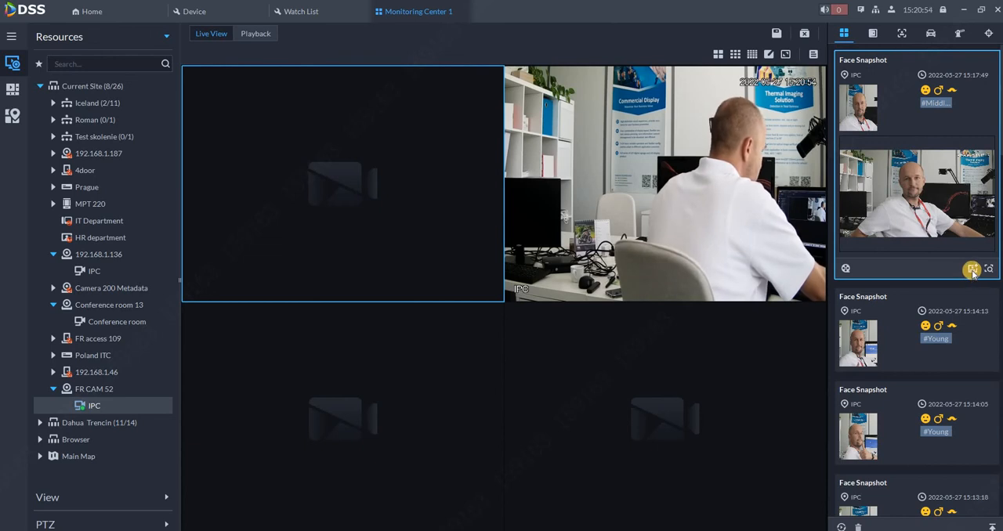
mouse_move(972, 270)
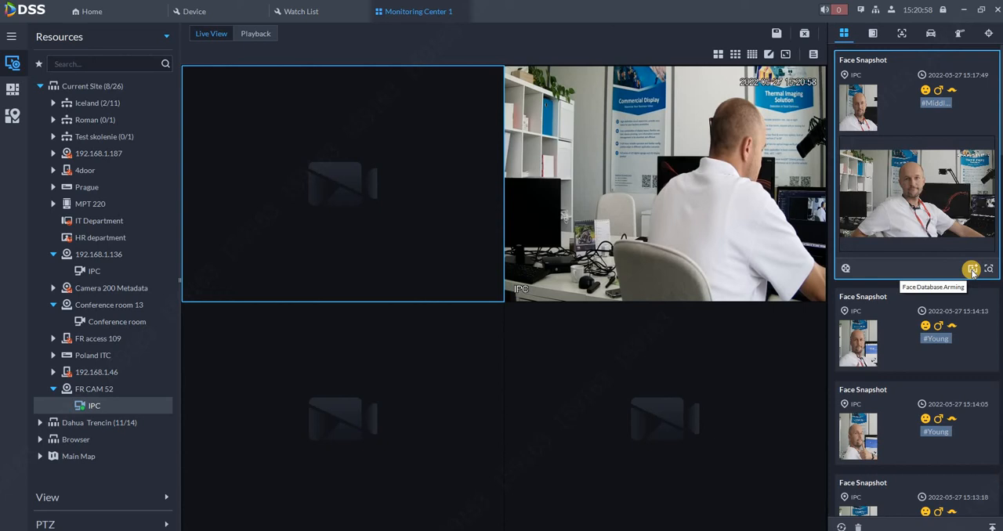
left_click(972, 270)
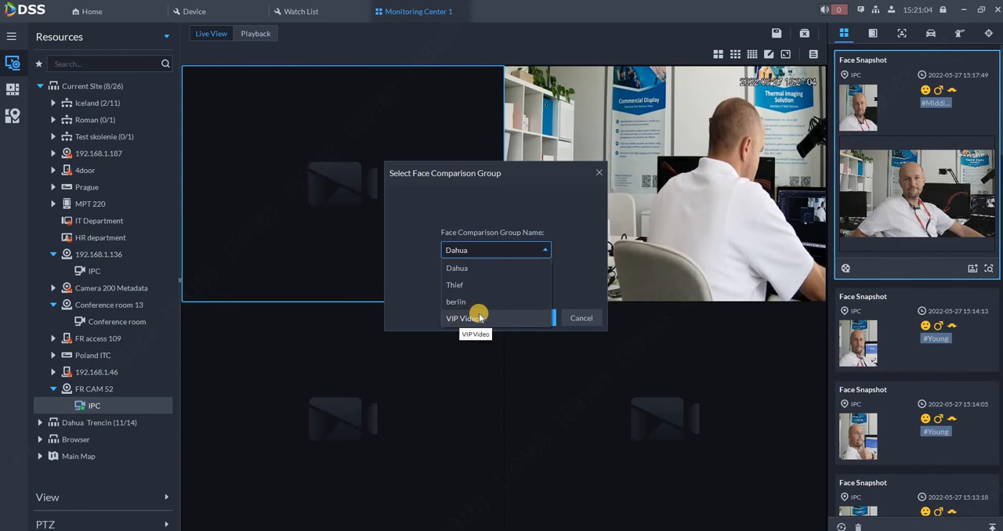
left_click(464, 318)
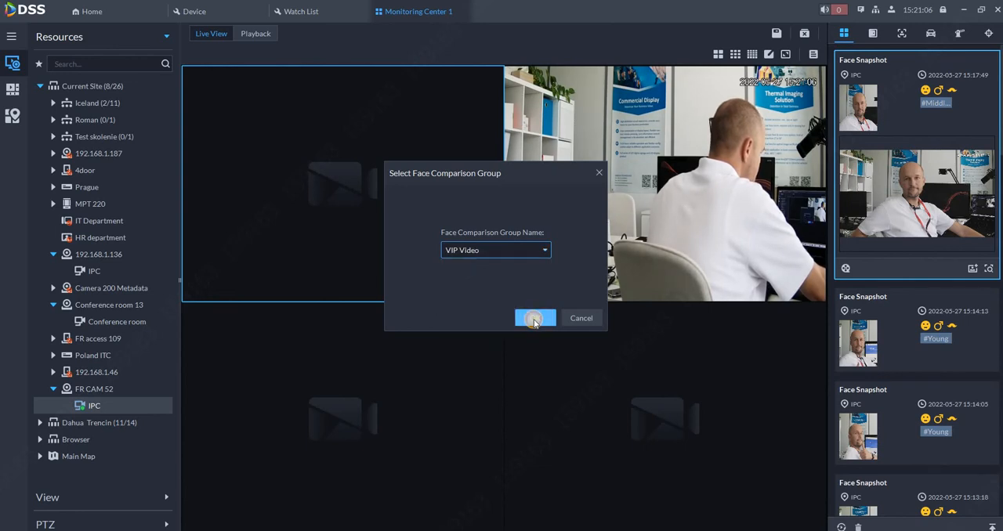
left_click(536, 316)
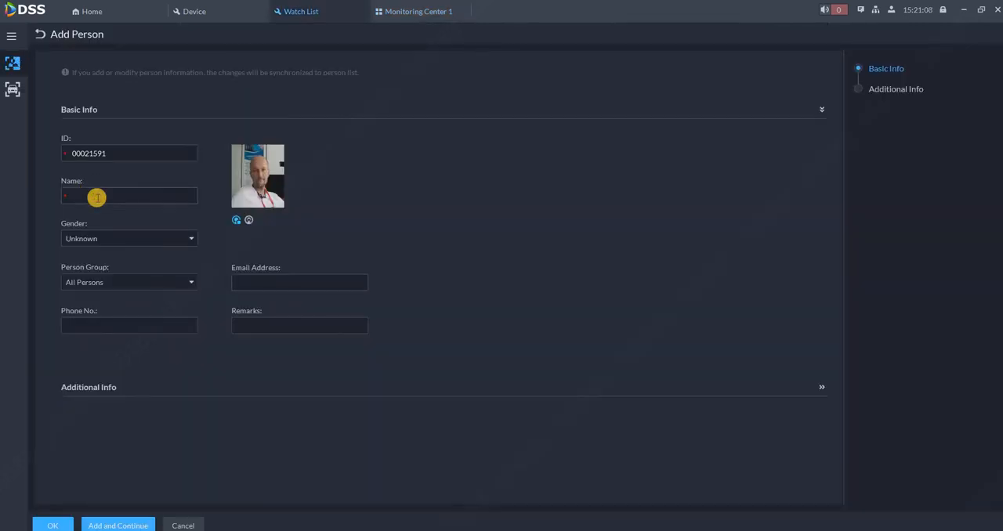
Enter the person's name and save them into the VIP Video group
left_click(129, 196)
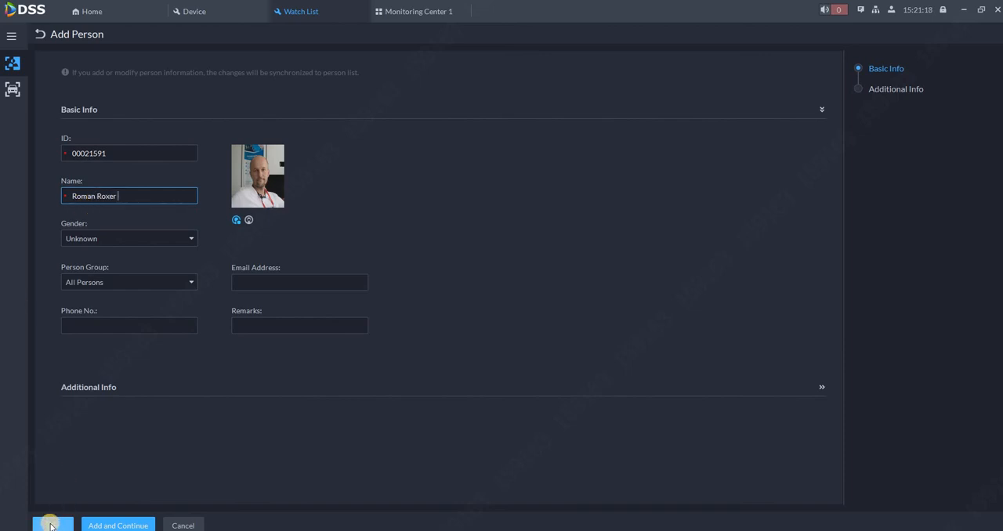
left_click(50, 527)
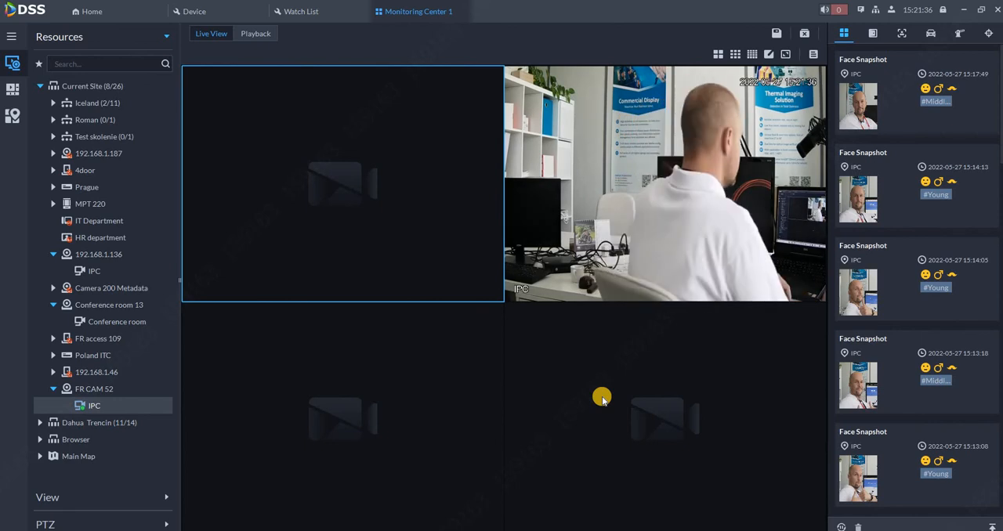
mouse_move(806, 321)
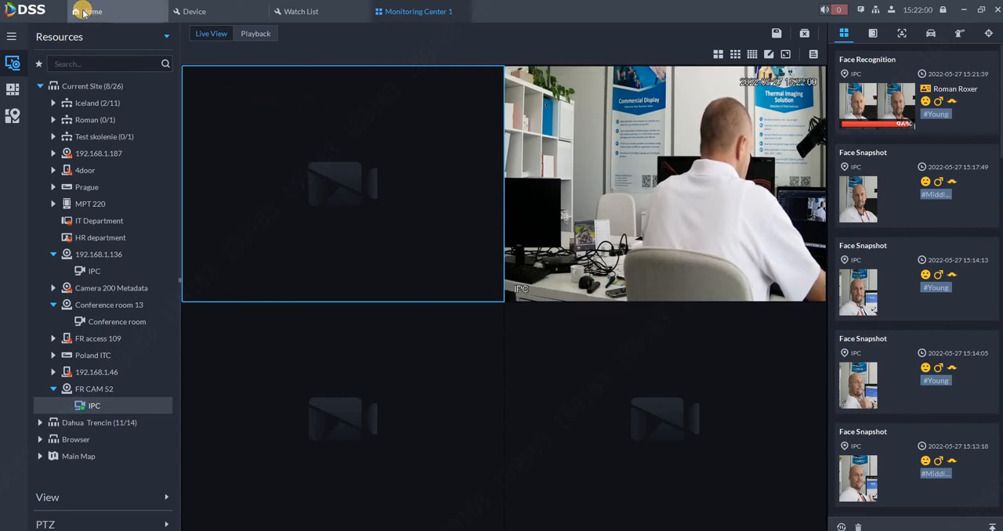
From Home > Event create a new event rule with Video Channel as source type
left_click(88, 11)
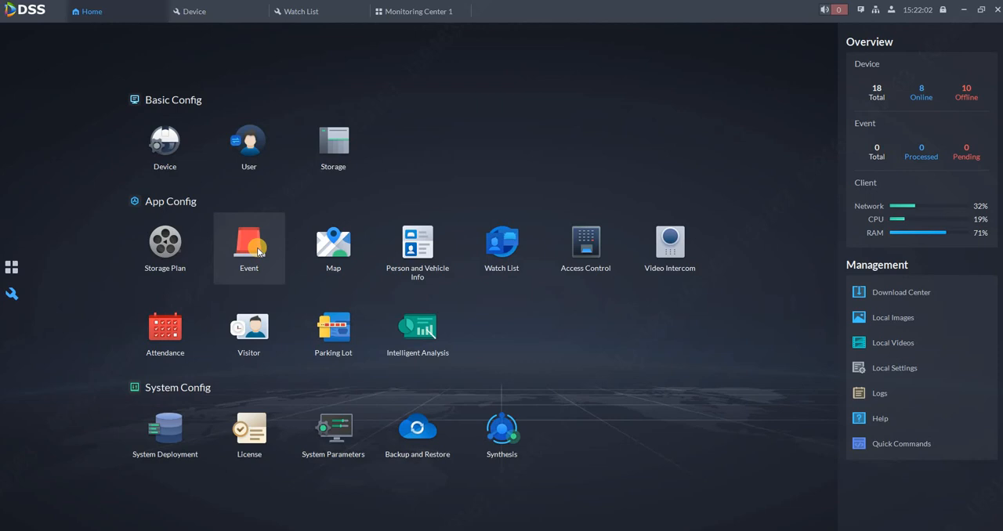
left_click(247, 243)
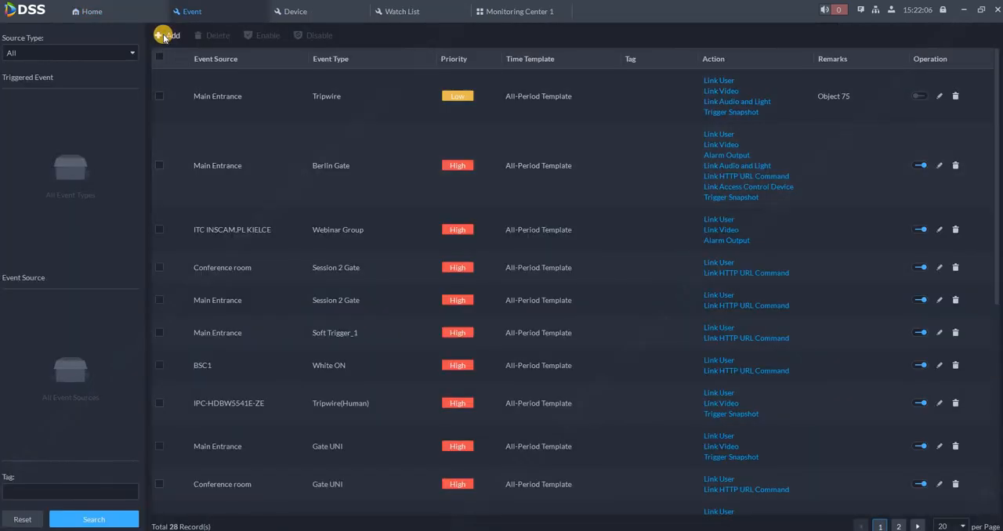
left_click(166, 36)
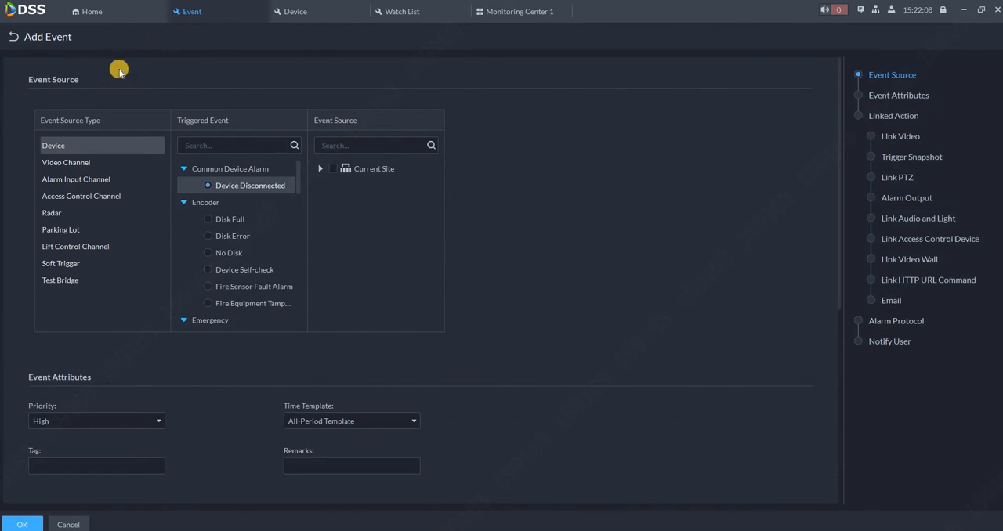
mouse_move(66, 161)
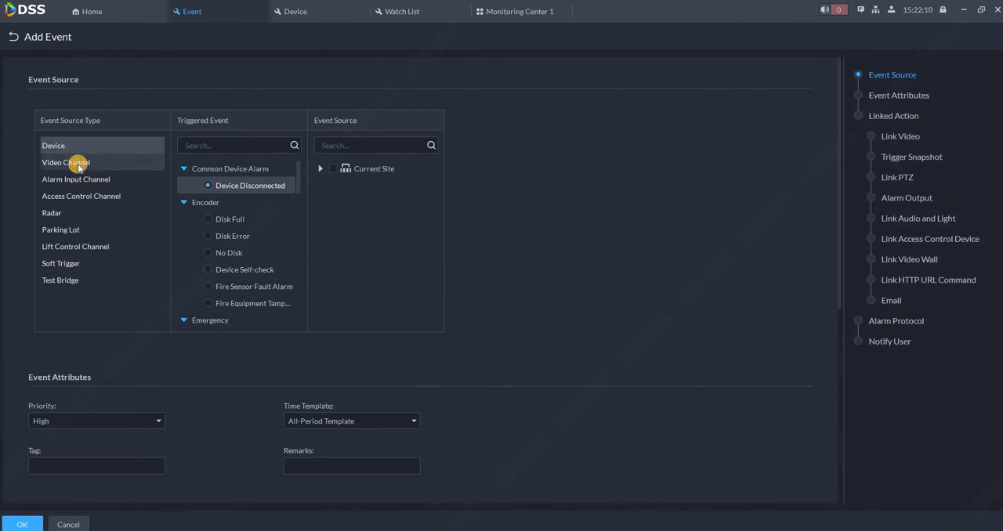
left_click(66, 162)
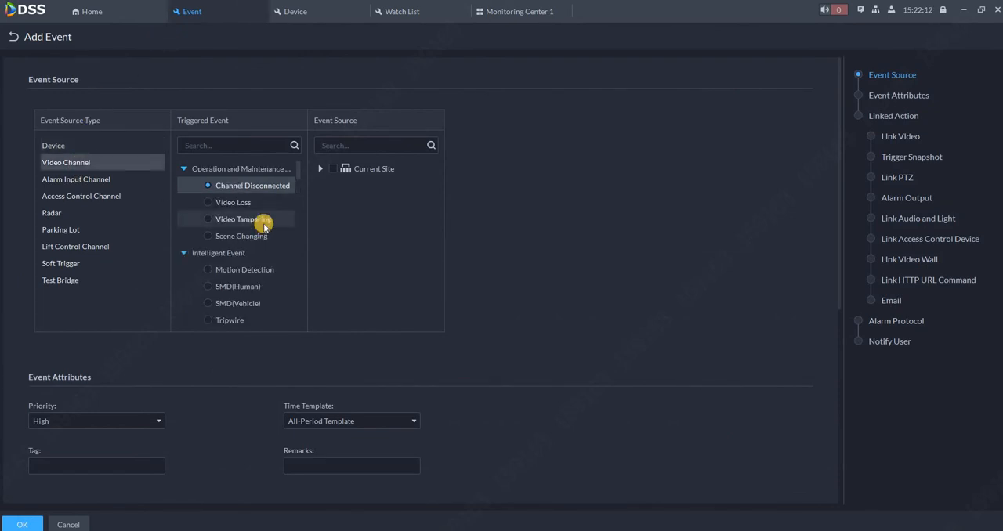
Choose VIP Video face arming on FR CAM 52 under Current Site as the event source
scroll("down", 3)
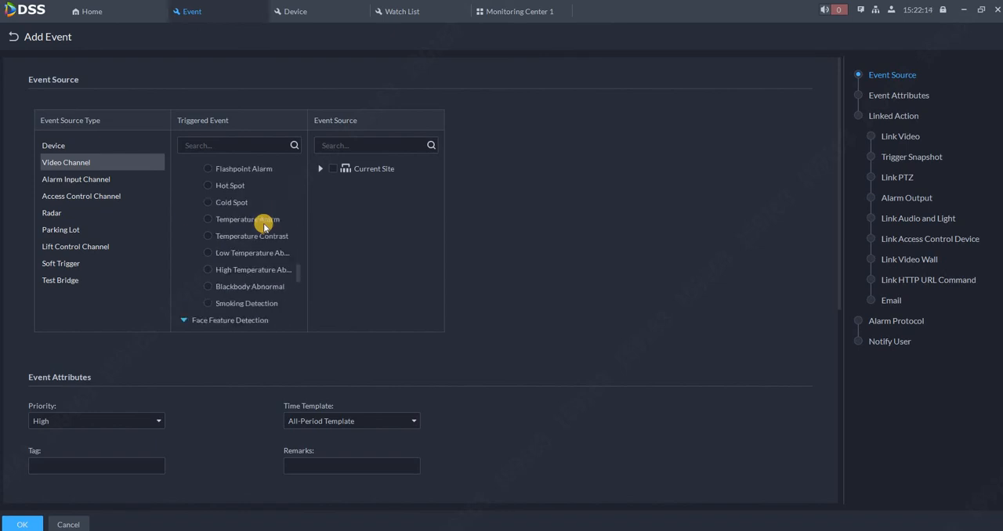
scroll("down", 3)
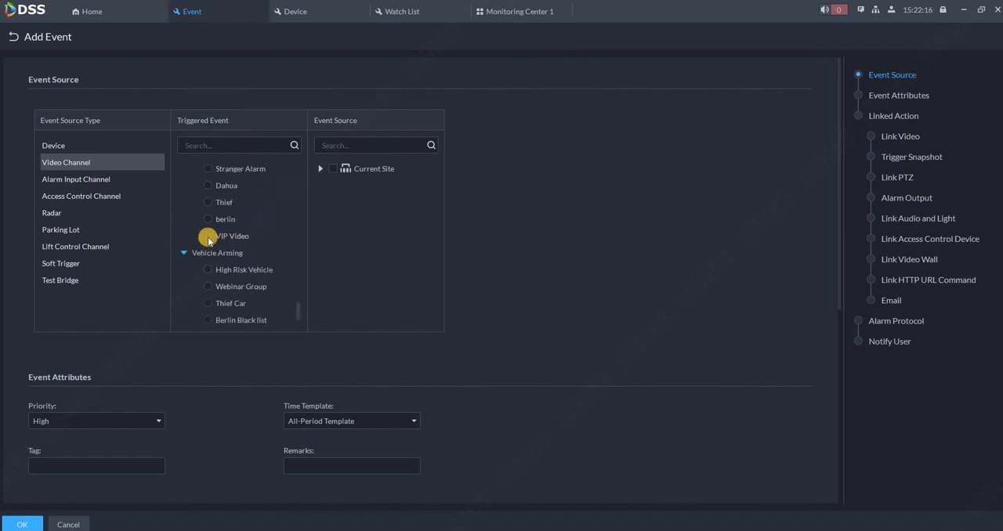
mouse_move(232, 235)
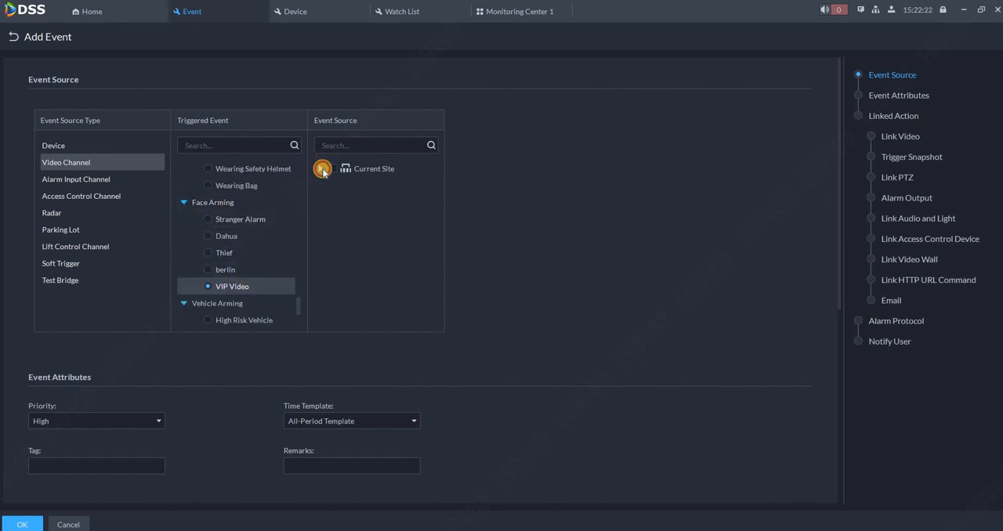
left_click(322, 168)
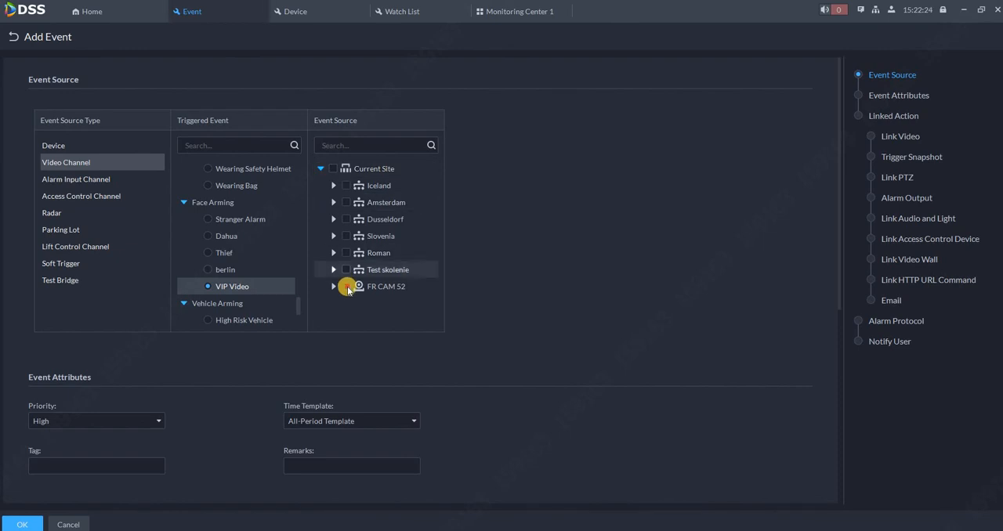
left_click(346, 285)
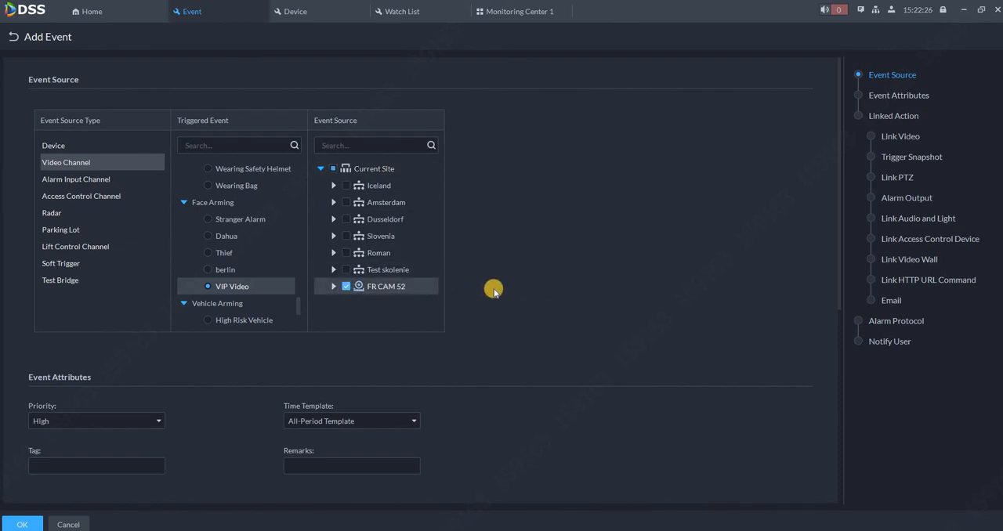
scroll("down", 3)
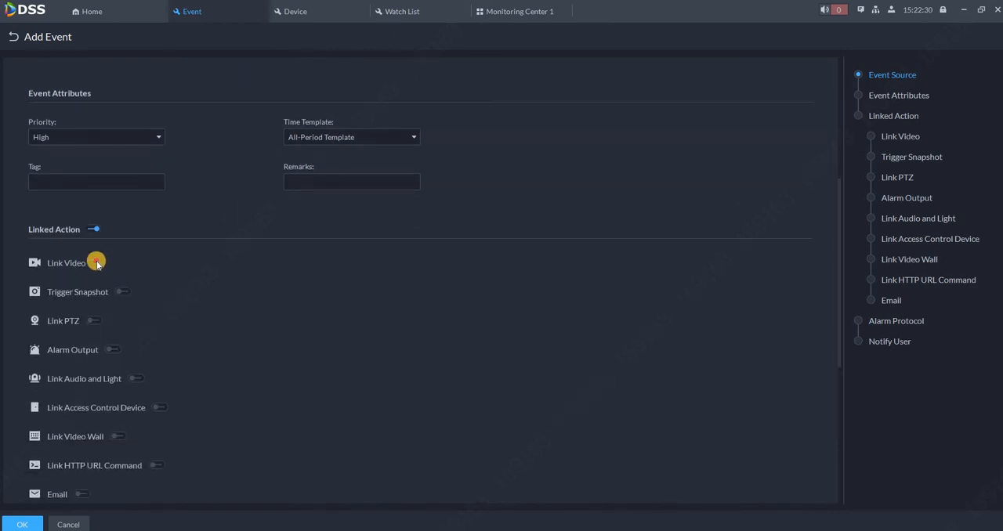
Enable Link Video with live view and Event Recording of 20 s with prerecord 5
left_click(101, 264)
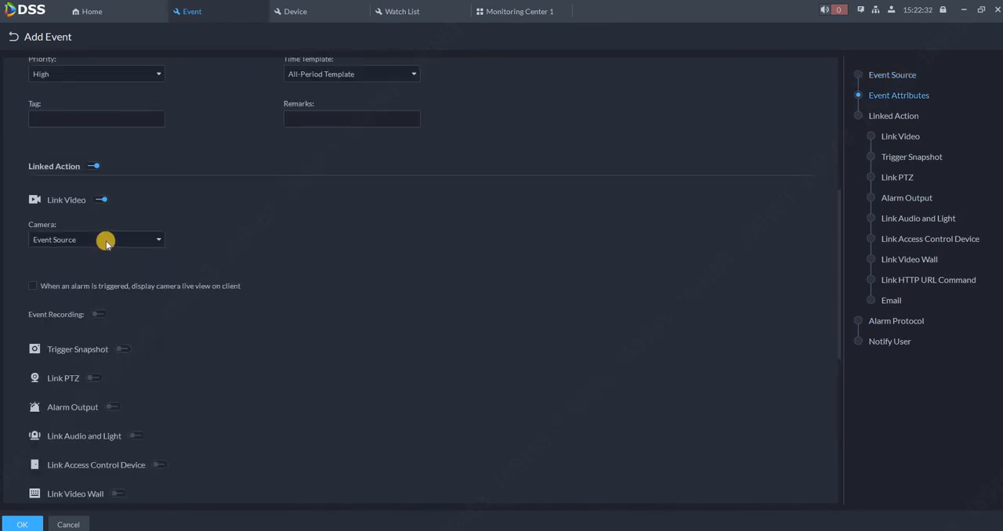
mouse_move(351, 240)
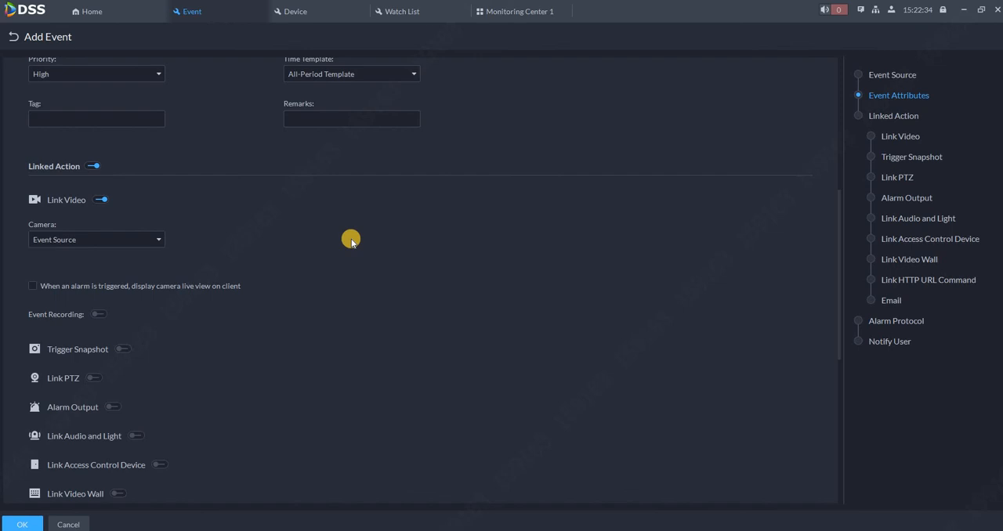
scroll("up", 3)
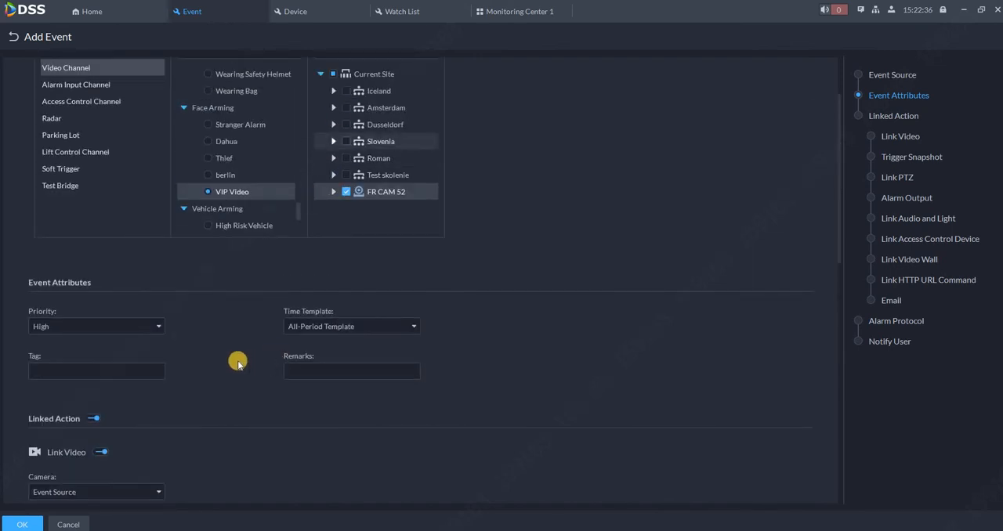
scroll("down", 3)
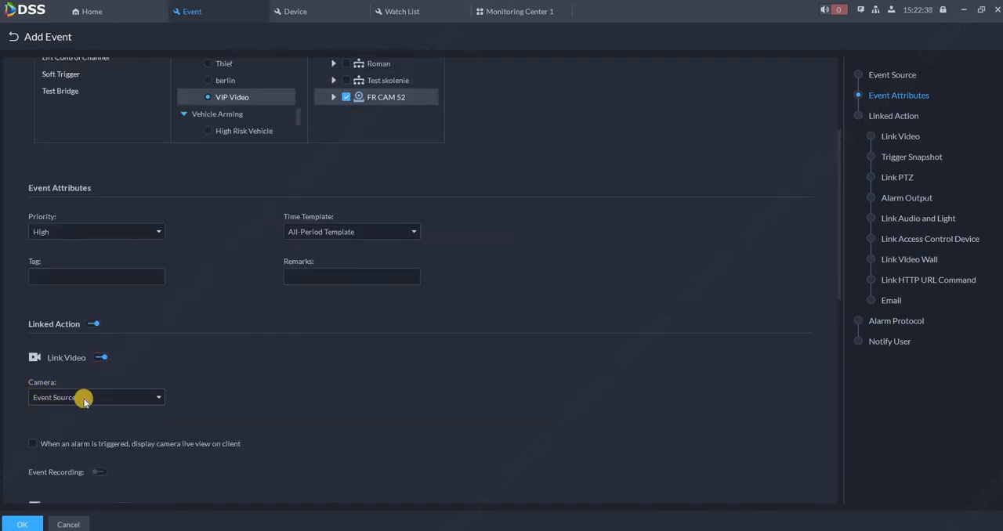
mouse_move(290, 418)
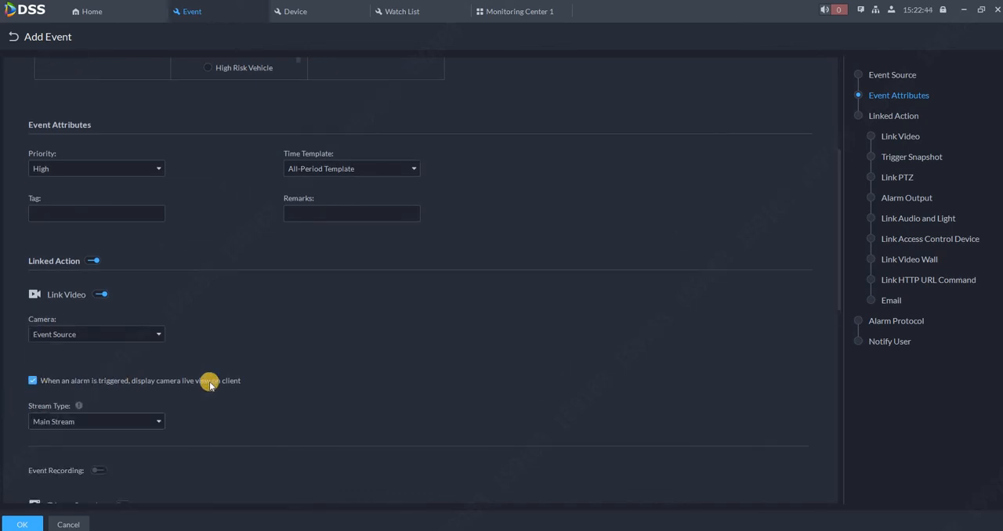
scroll("down", 3)
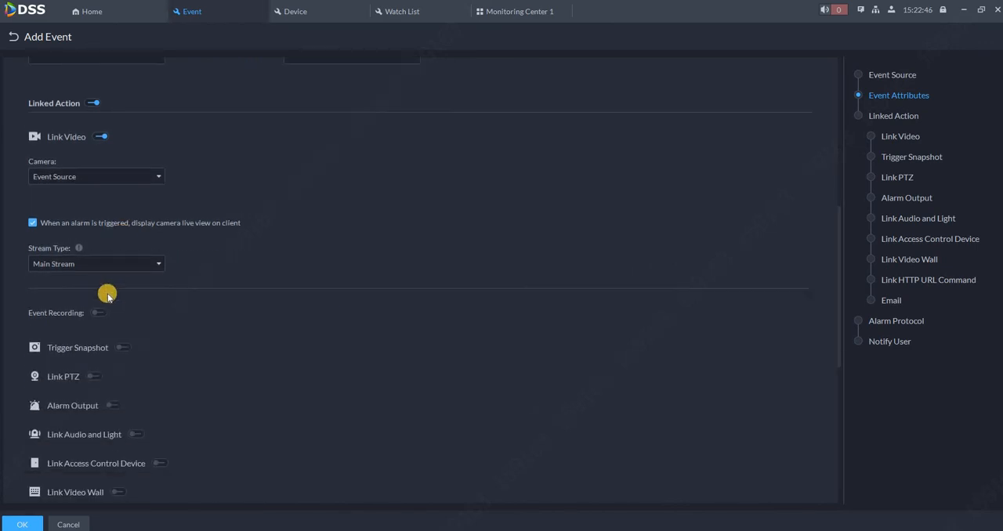
left_click(97, 313)
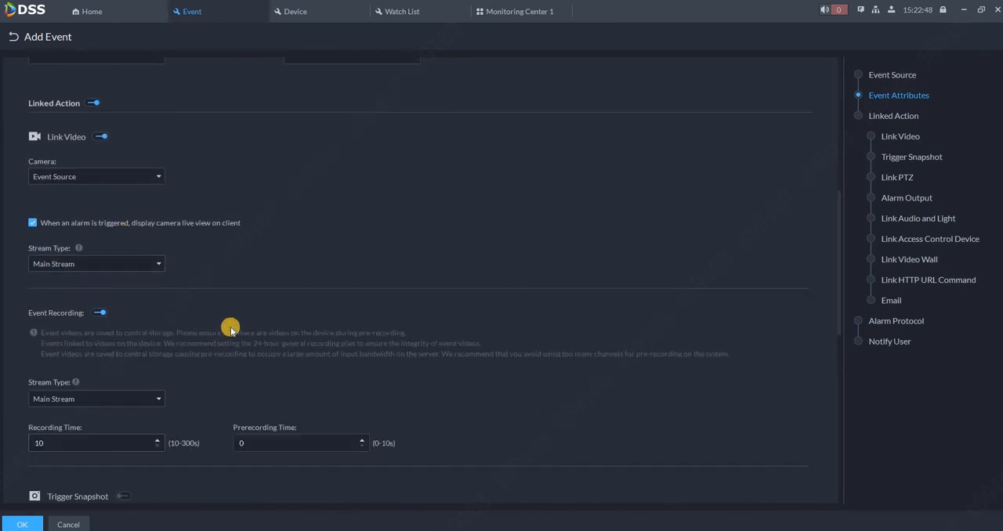
scroll("down", 3)
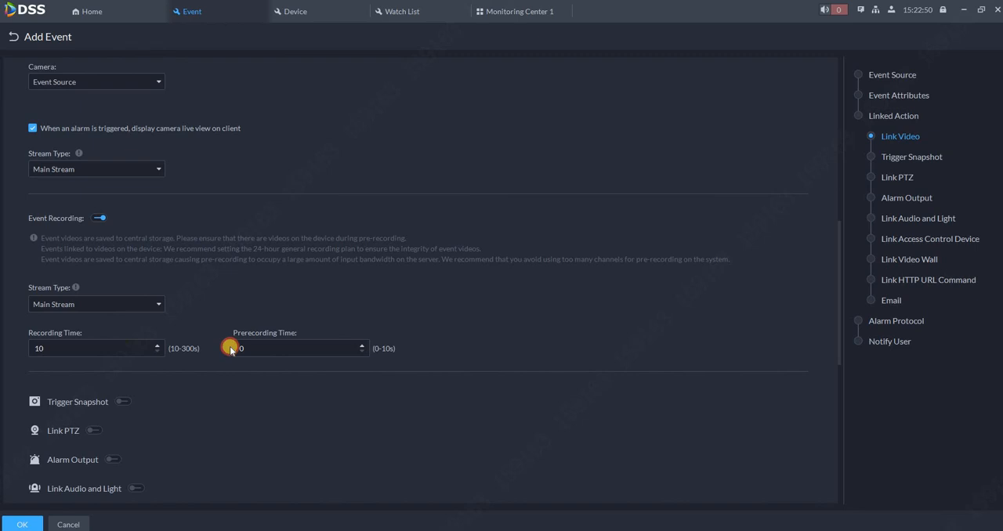
type("5")
left_click(96, 348)
type("20")
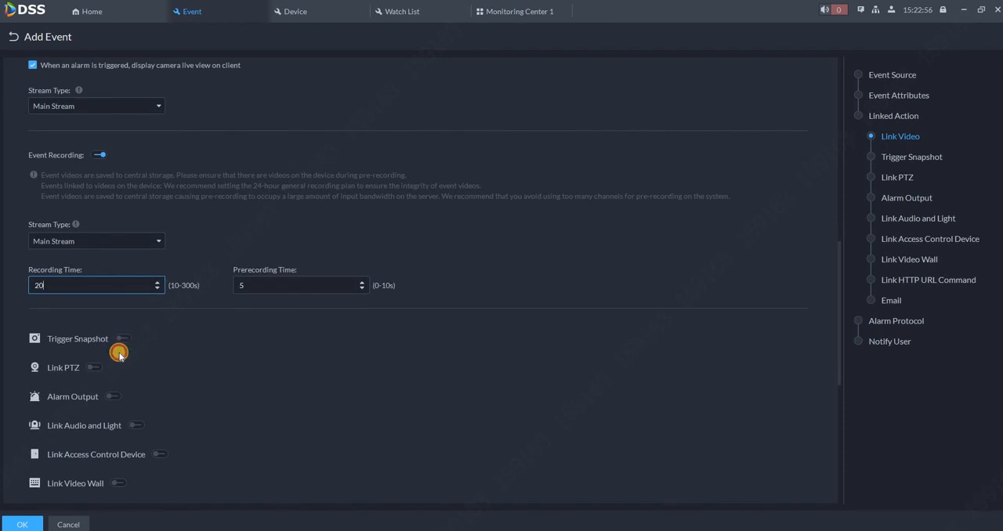
Enable Trigger Snapshot, notify both Super Administrator users and save the rule
left_click(119, 338)
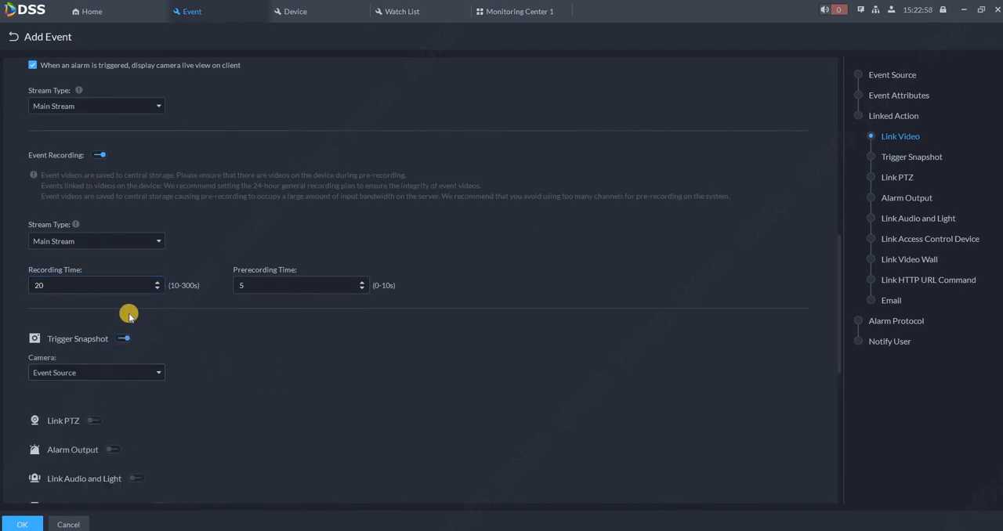
scroll("down", 3)
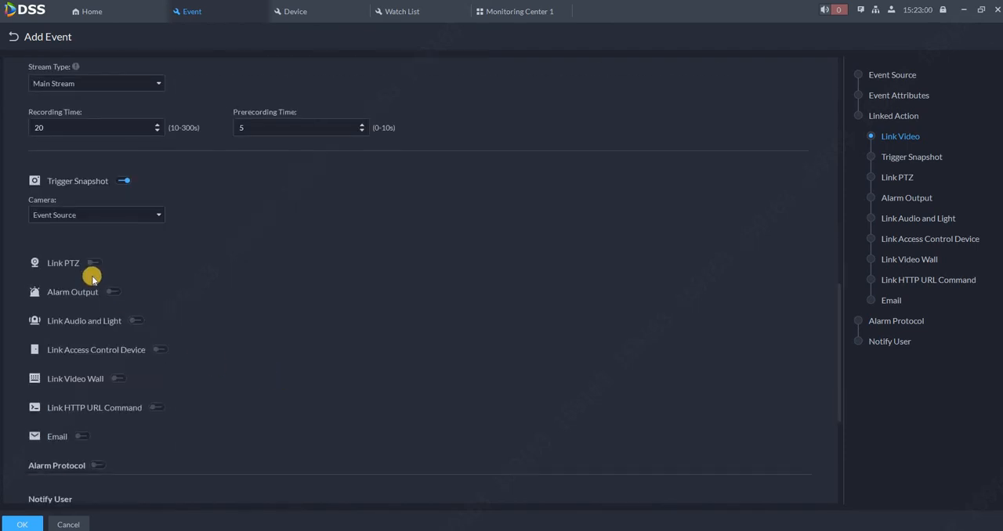
mouse_move(163, 407)
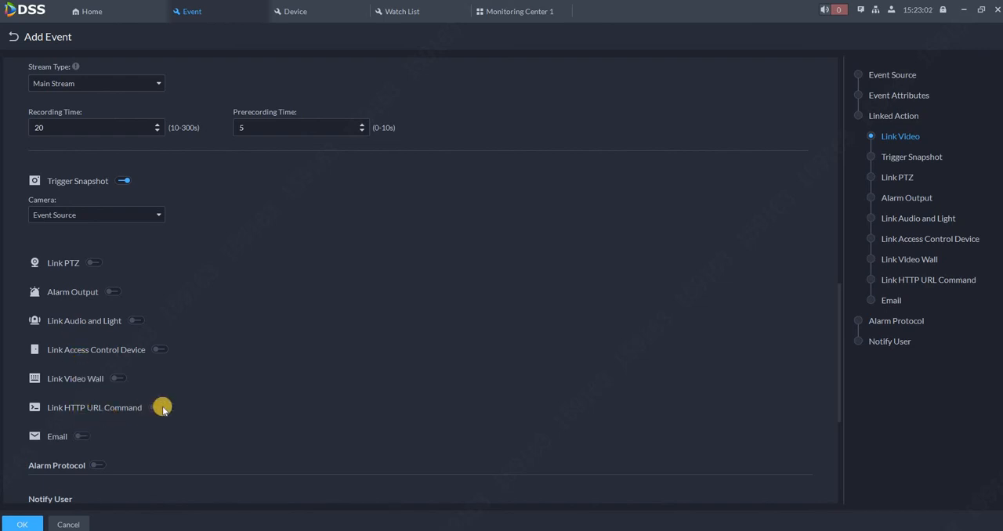
scroll("down", 3)
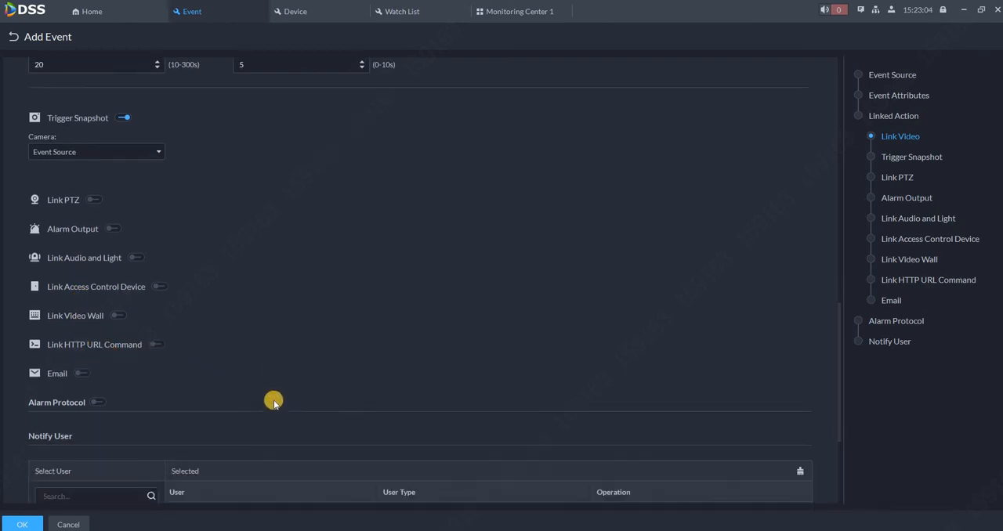
scroll("down", 3)
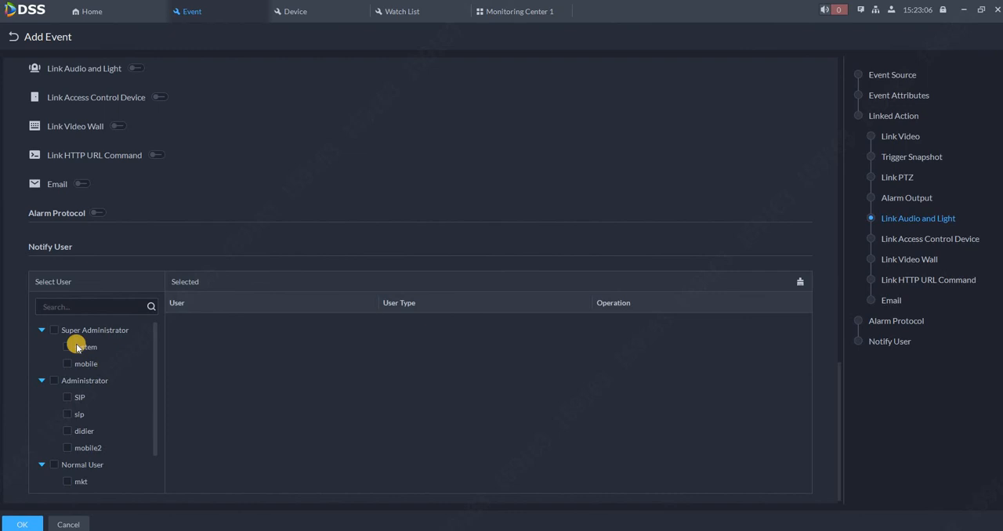
left_click(54, 323)
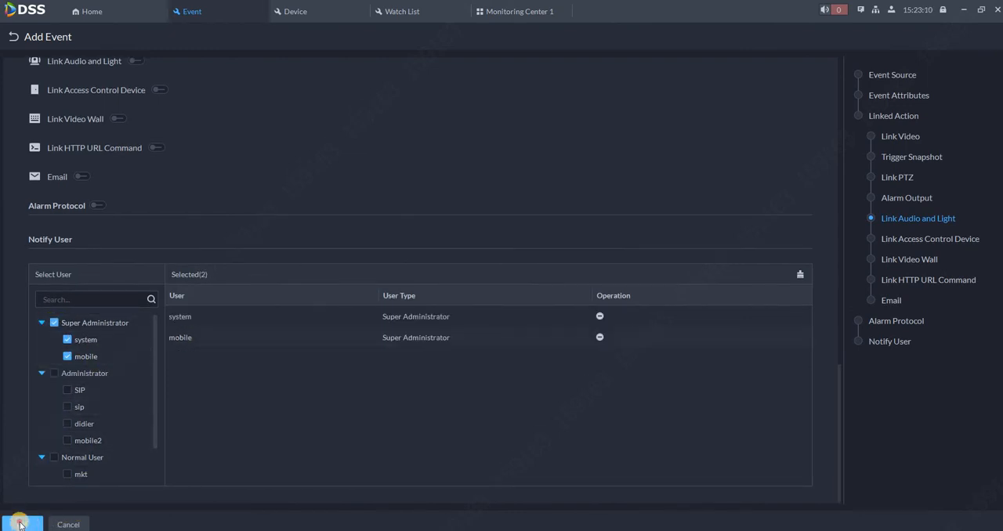
left_click(19, 523)
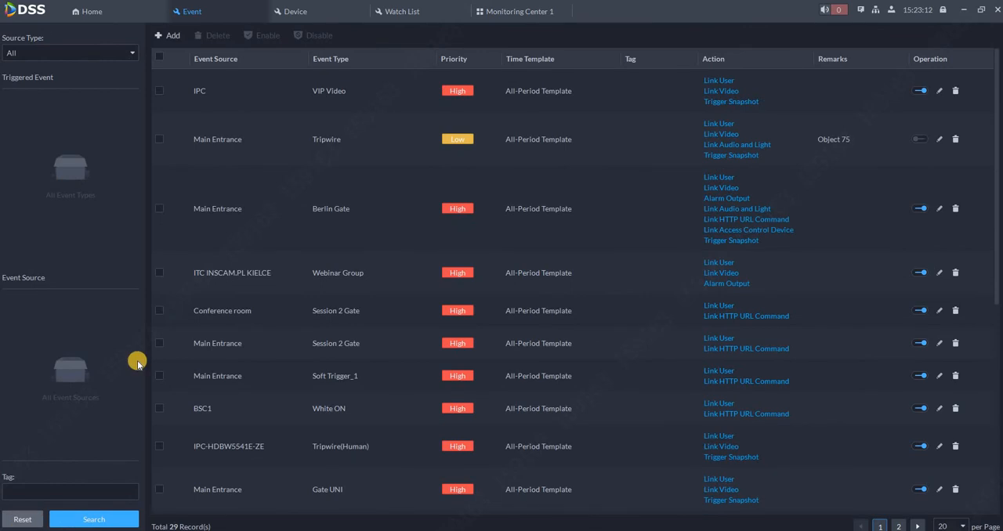
mouse_move(514, 11)
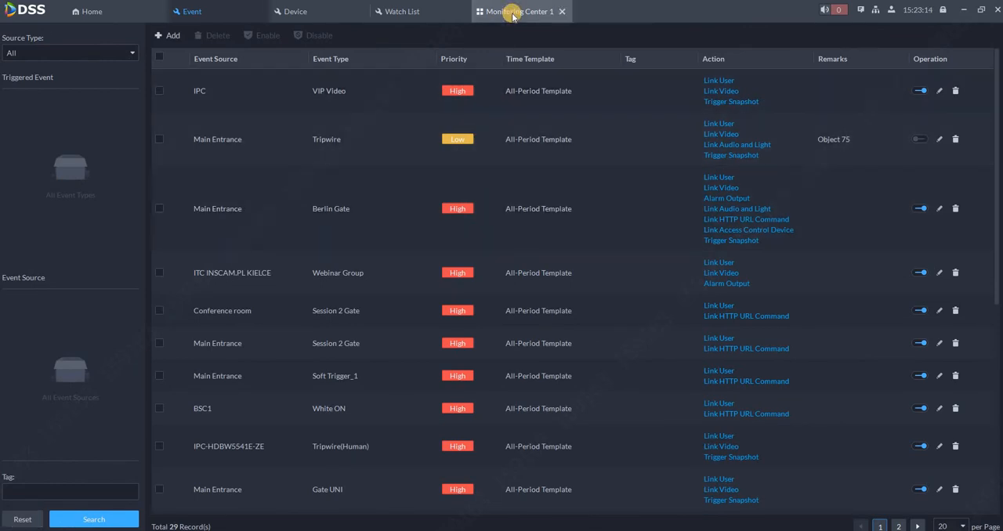
mouse_move(514, 11)
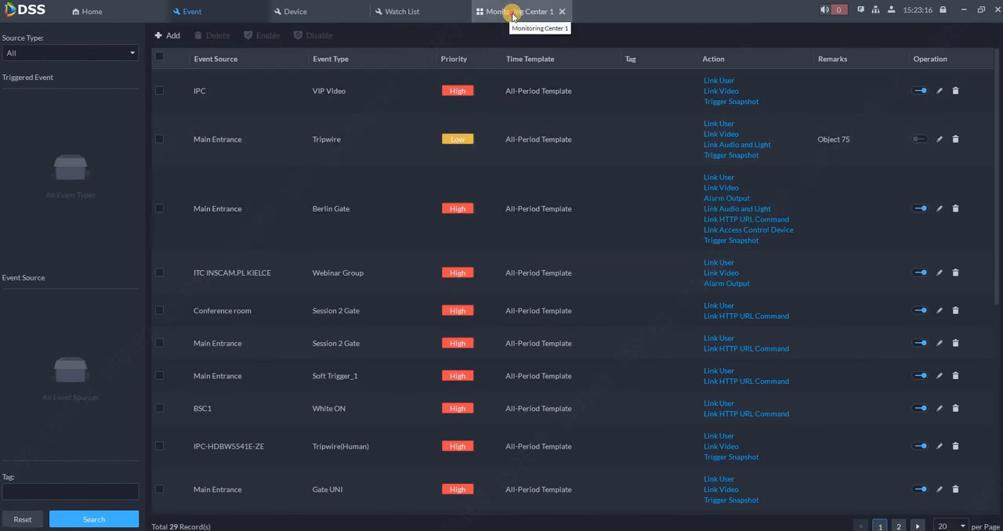
Switch to Monitoring Center 1 to see the VIP Video alarm linkage pop-up
left_click(514, 11)
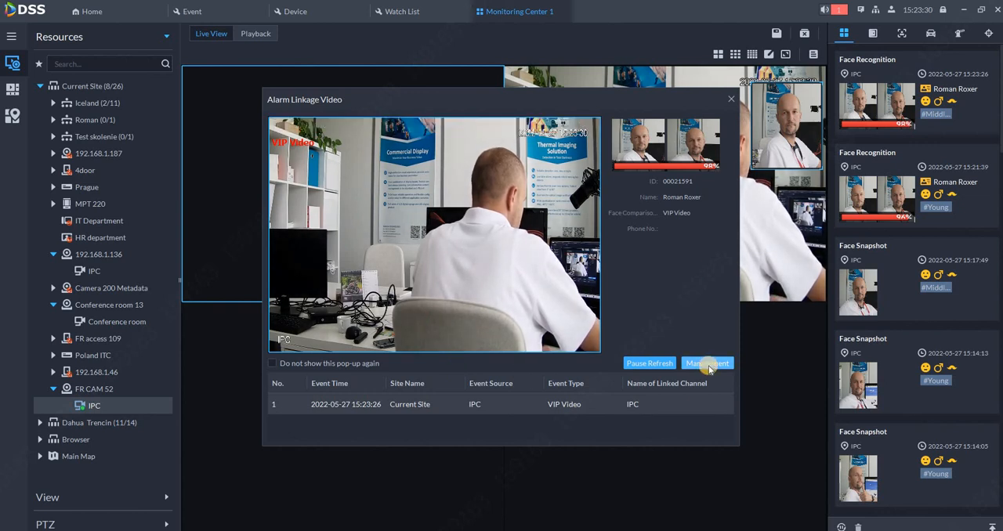
Take the VIP Video alarm for manual handling, browse its captured snapshots, then close the viewer
left_click(707, 364)
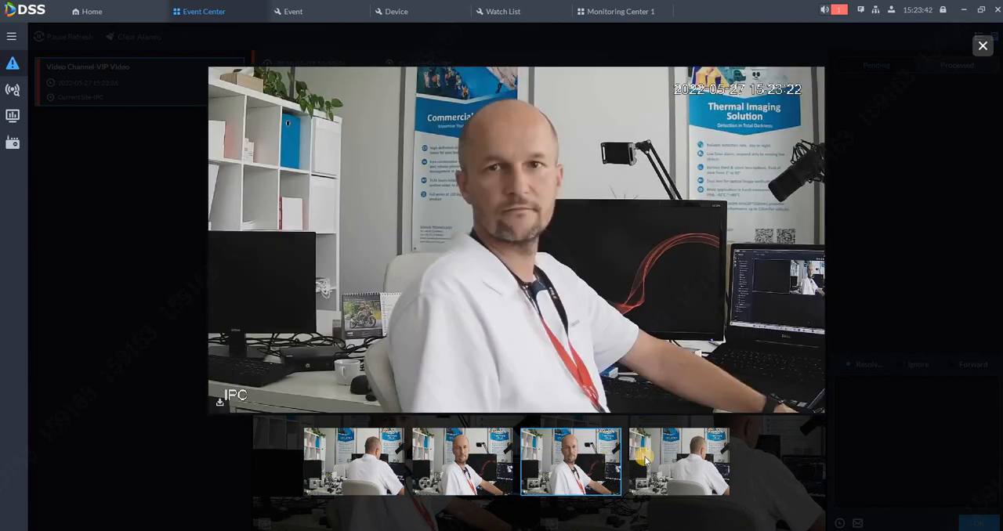
left_click(678, 461)
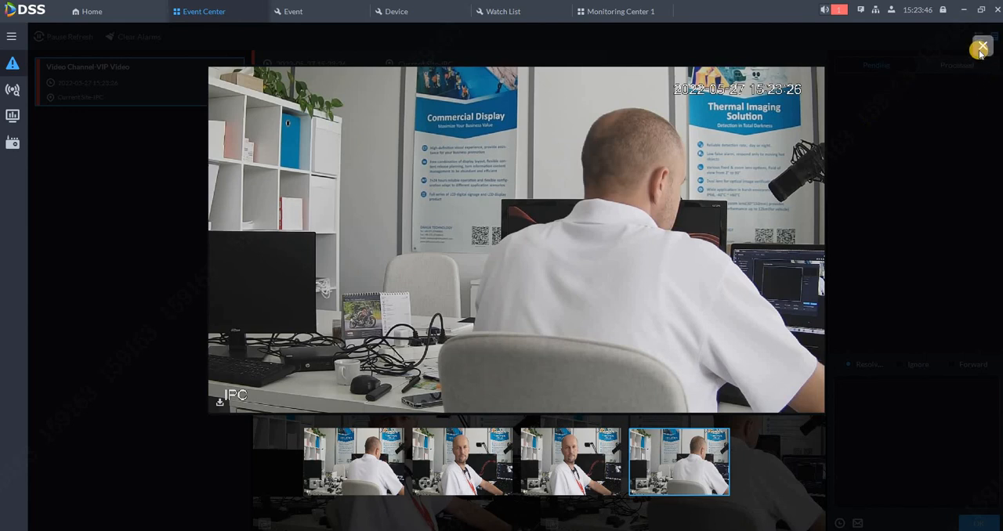
left_click(981, 47)
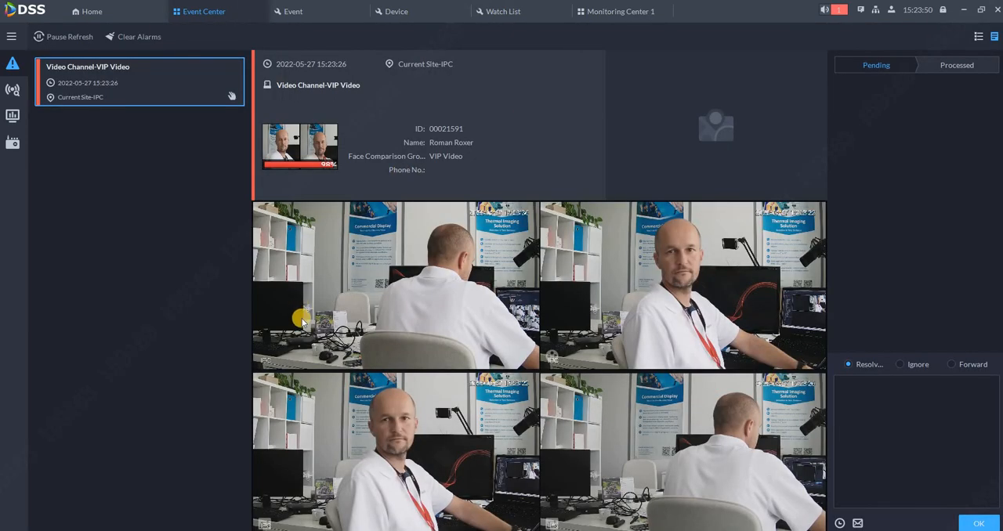